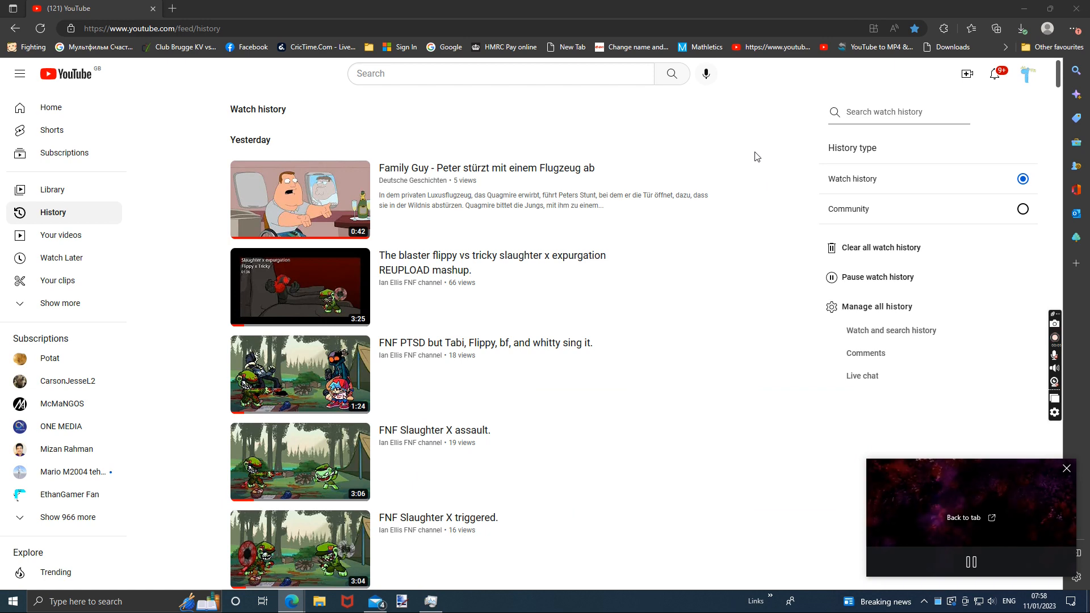
# - Scroll down the watch history past the SpongeBob and FNF entries
pyautogui.scroll(-3)
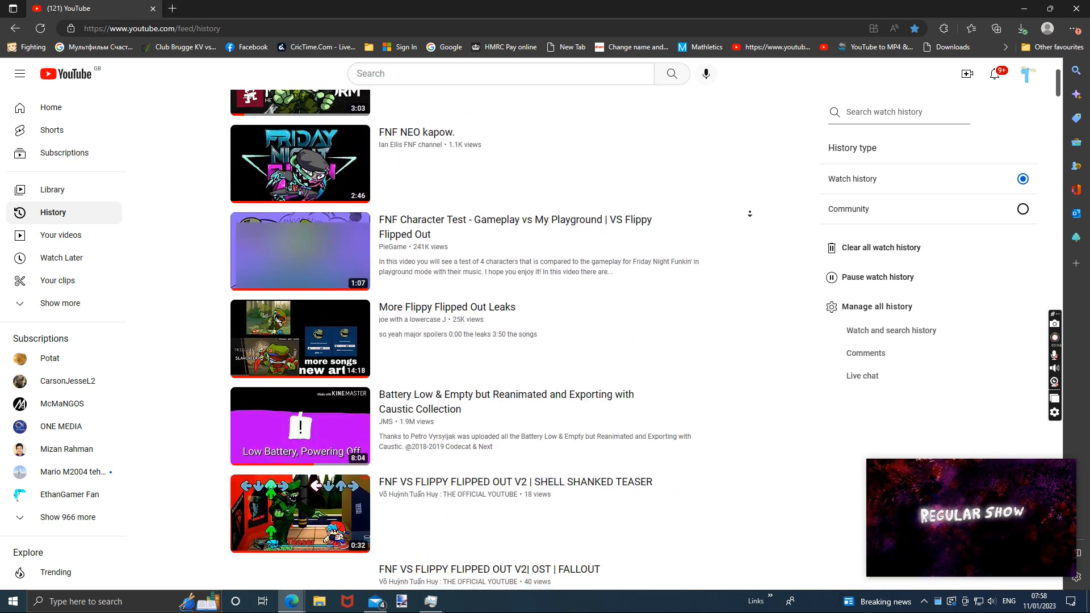
pyautogui.scroll(-3)
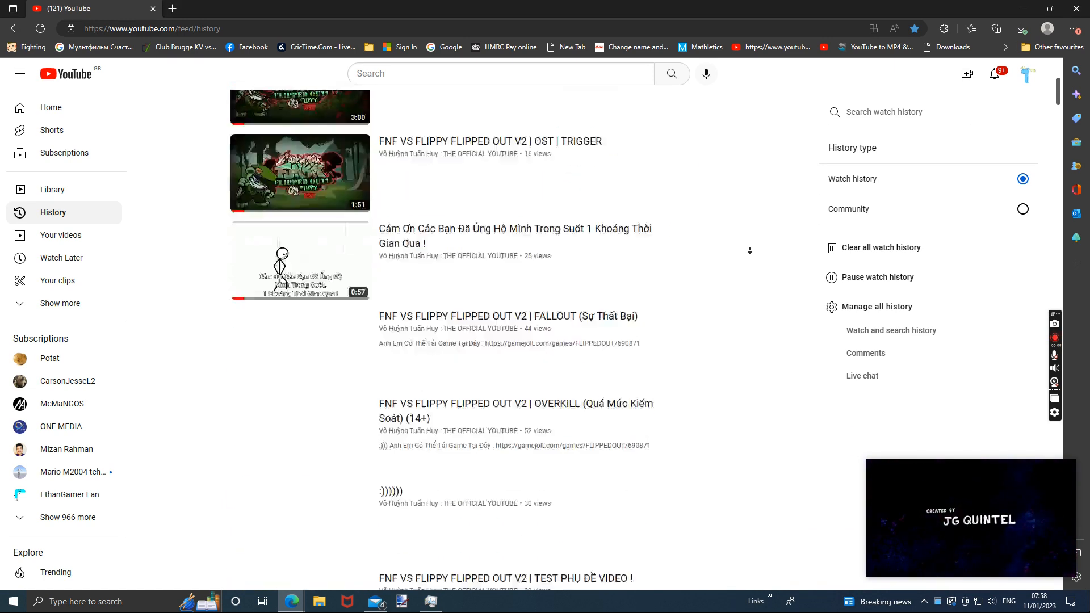
pyautogui.scroll(-3)
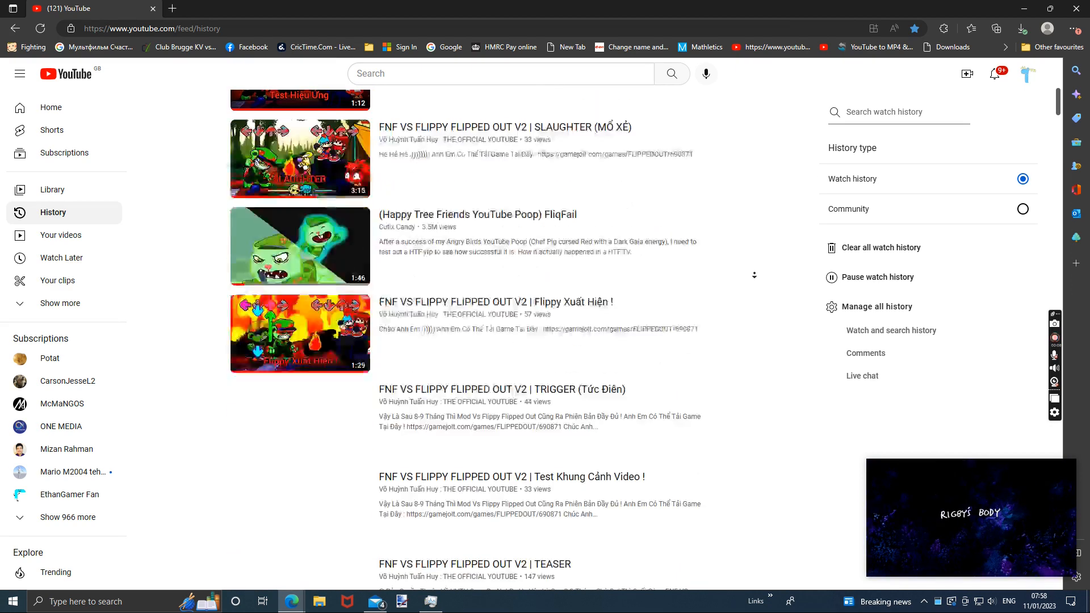
pyautogui.scroll(-3)
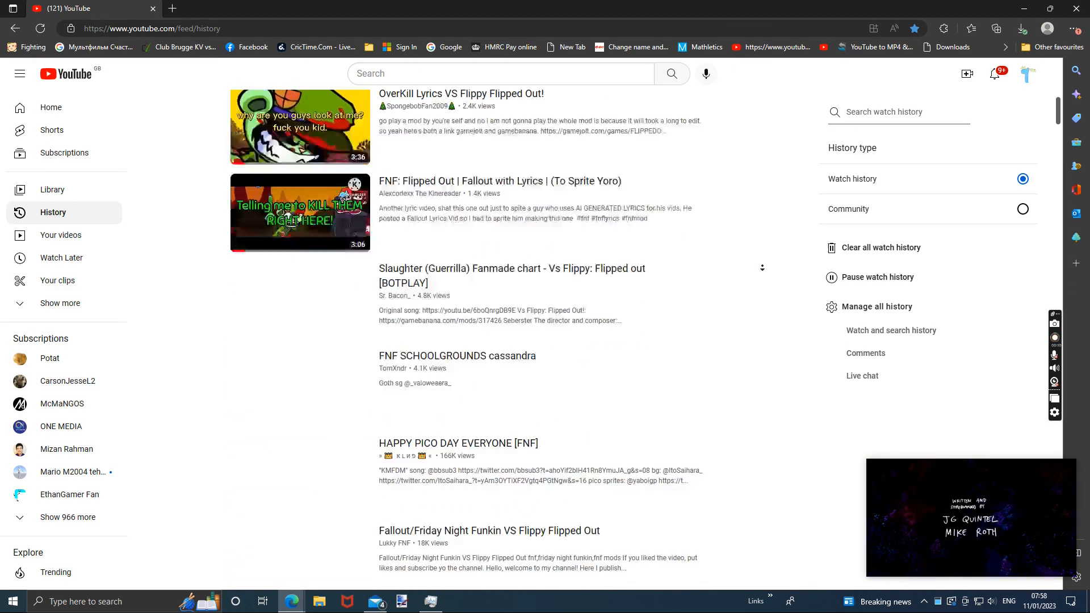
pyautogui.scroll(-3)
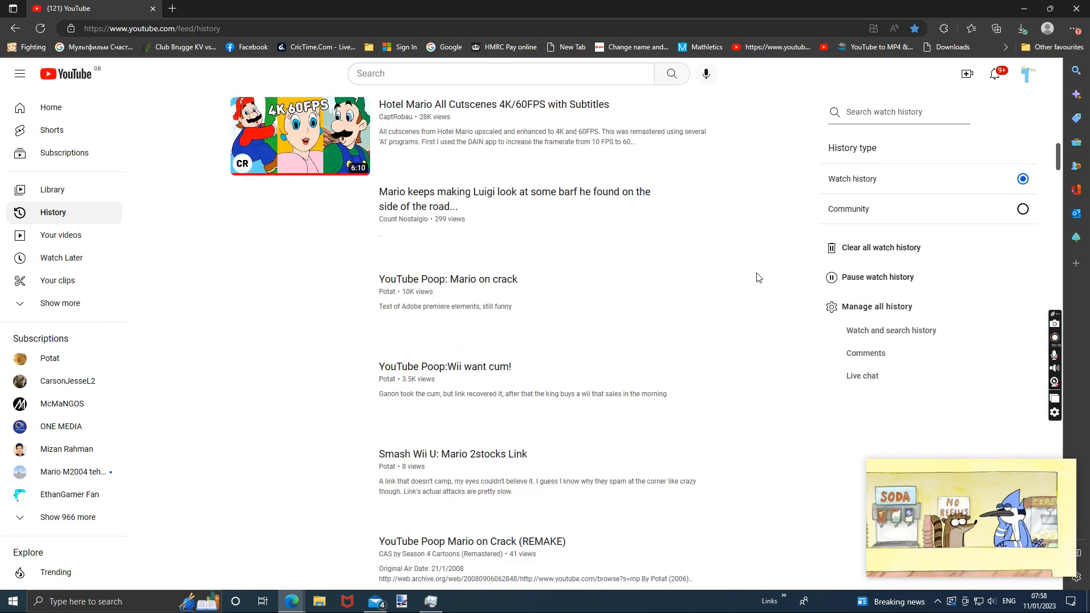
pyautogui.scroll(-3)
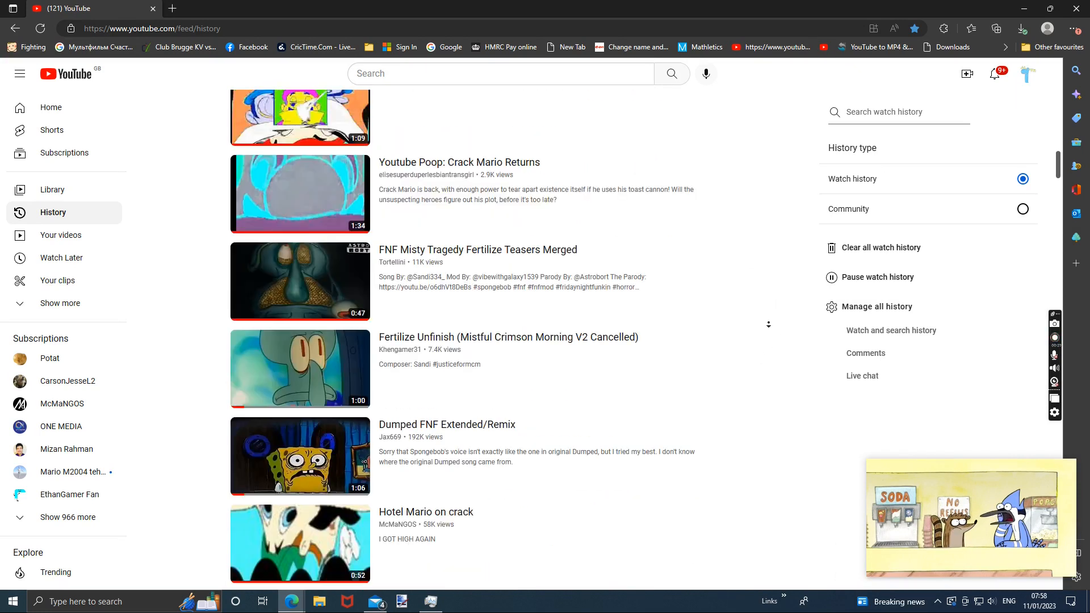
pyautogui.scroll(-3)
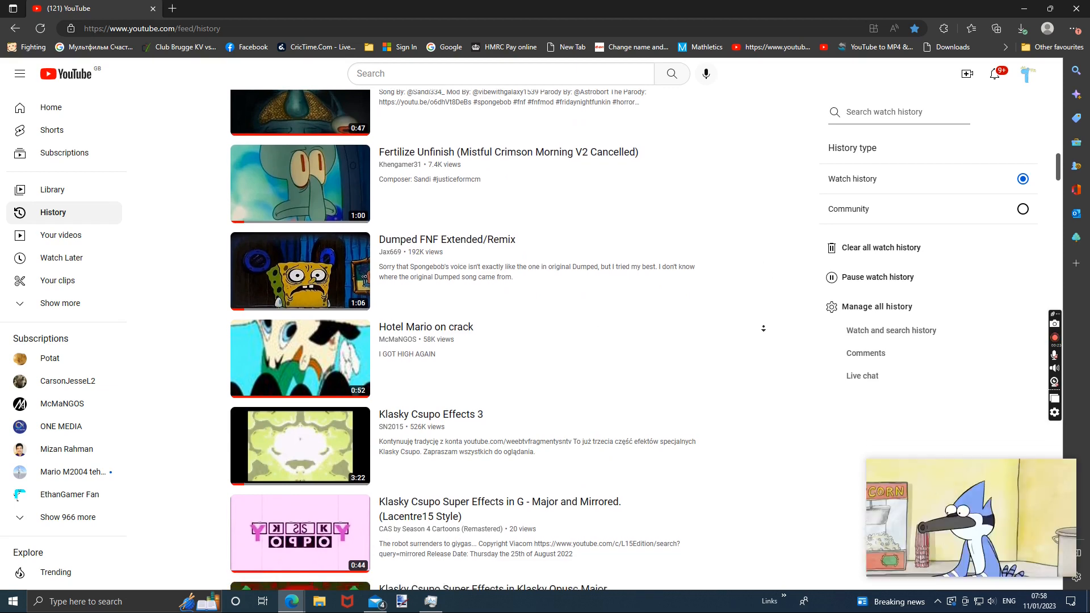
pyautogui.scroll(-3)
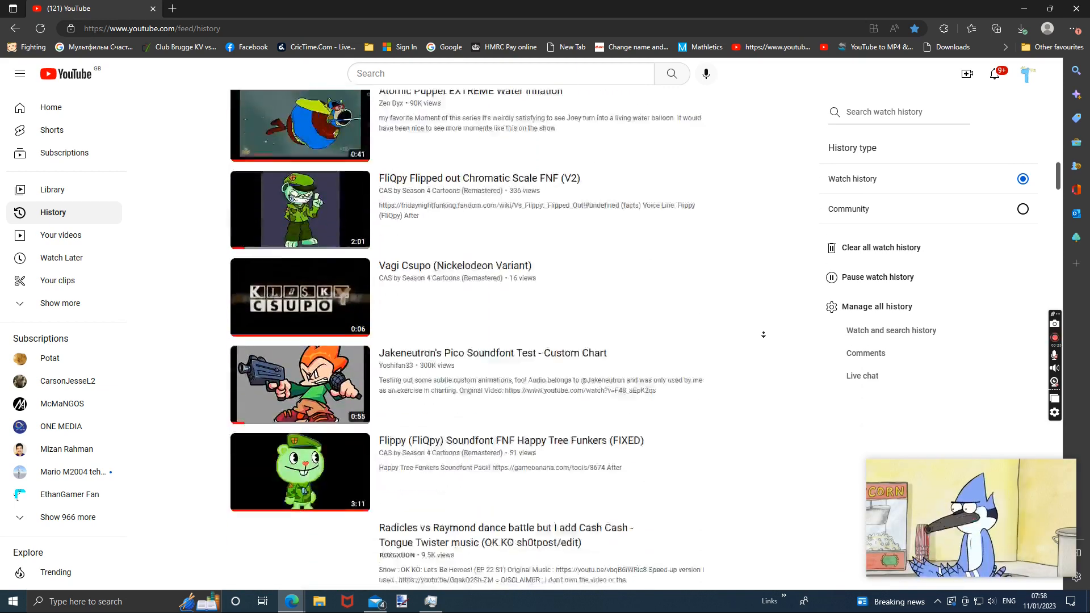
pyautogui.scroll(-3)
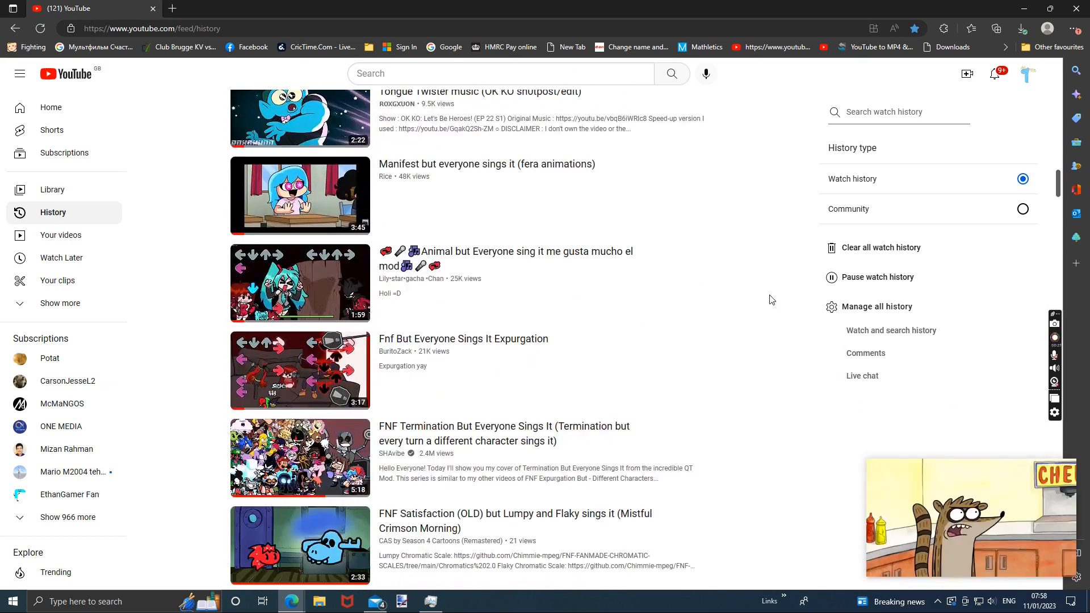
pyautogui.scroll(-3)
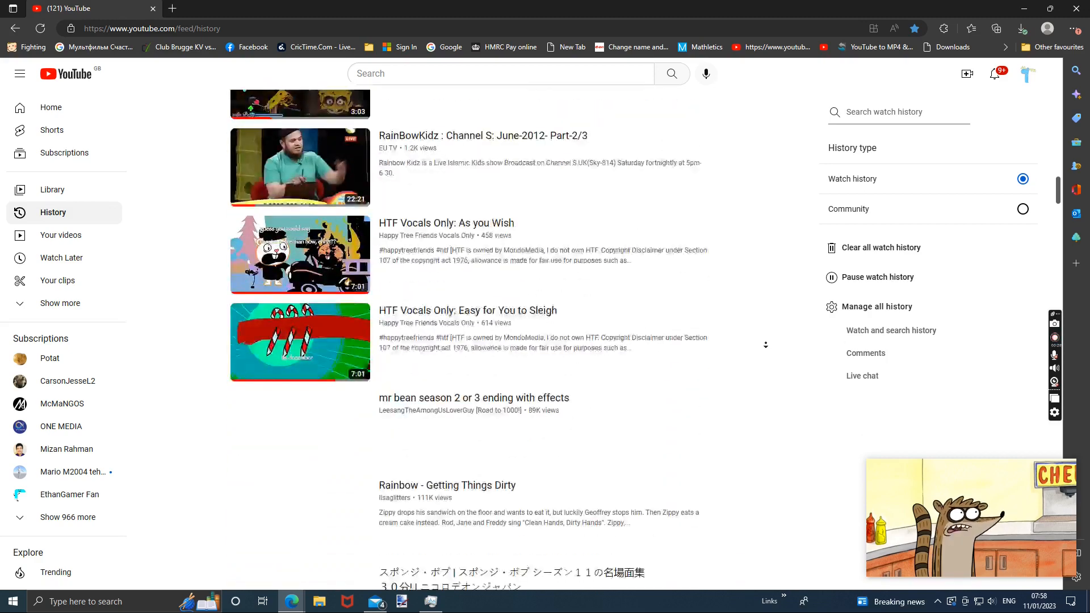
pyautogui.scroll(-3)
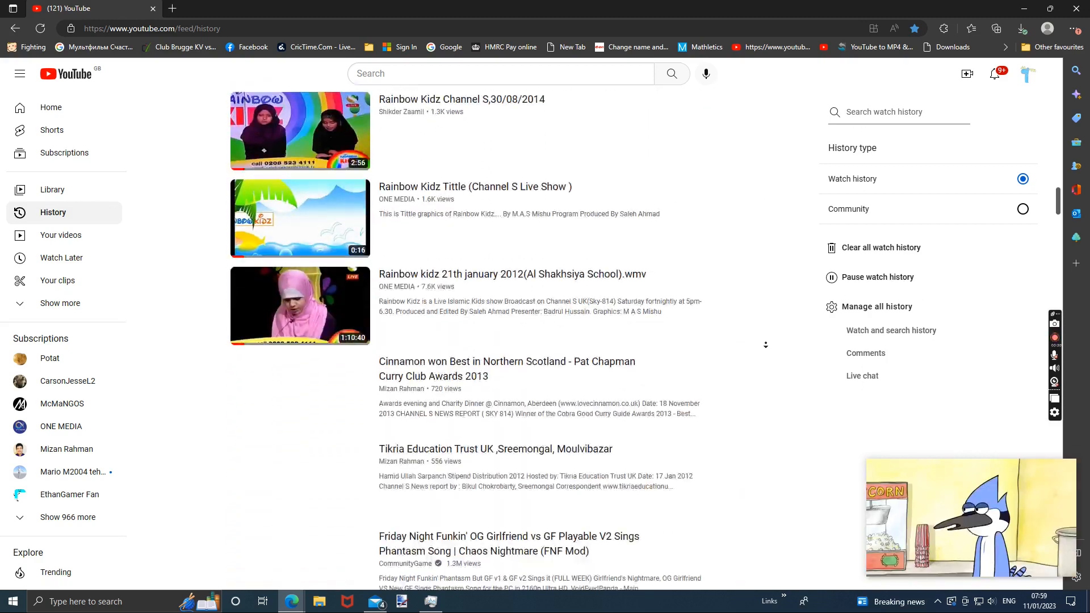
pyautogui.scroll(-3)
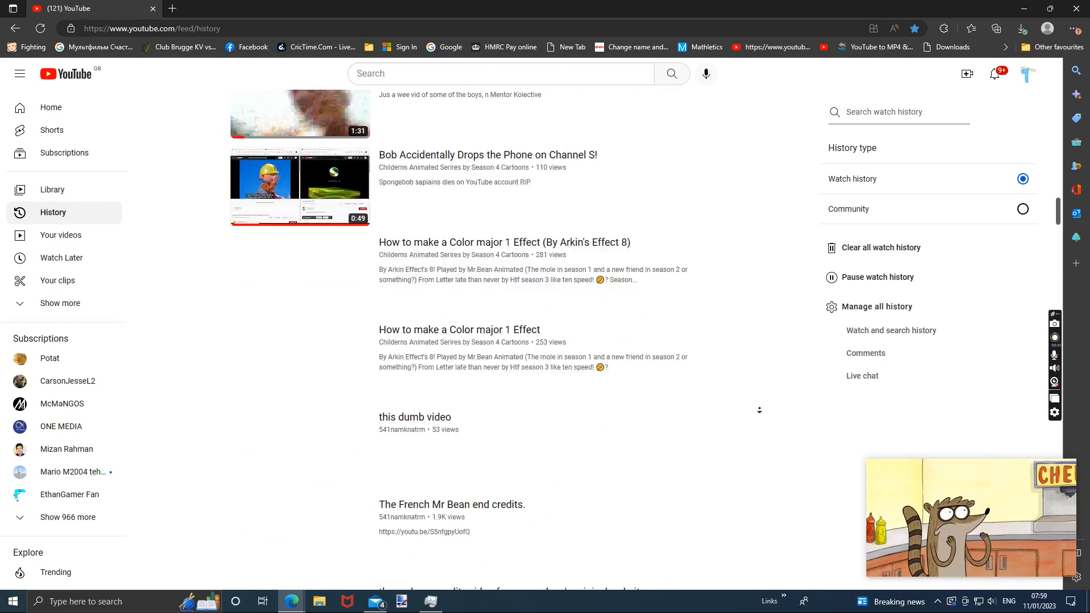
pyautogui.scroll(-3)
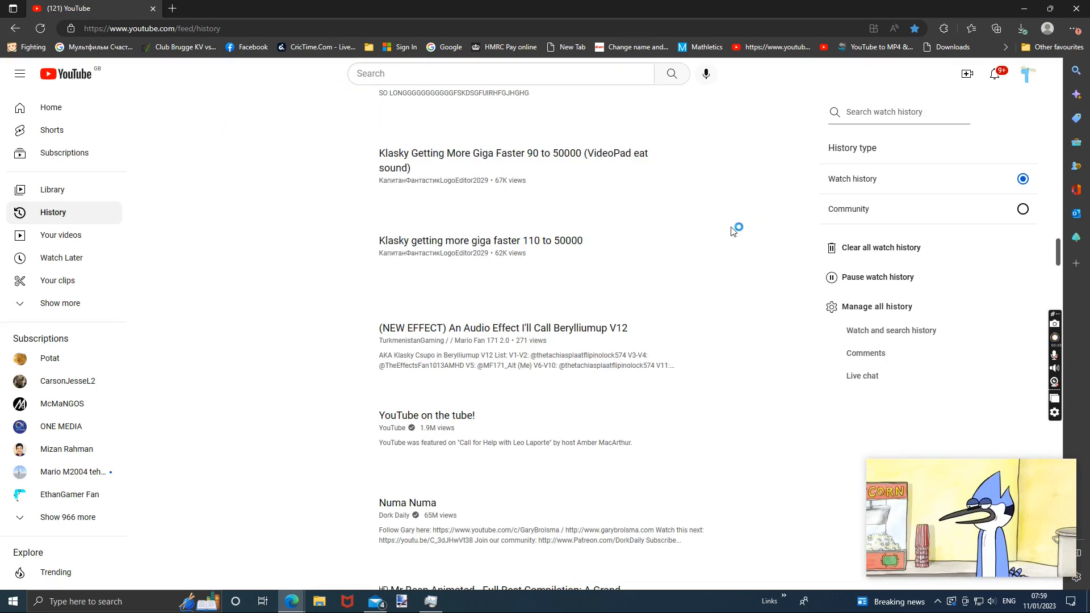
pyautogui.scroll(-3)
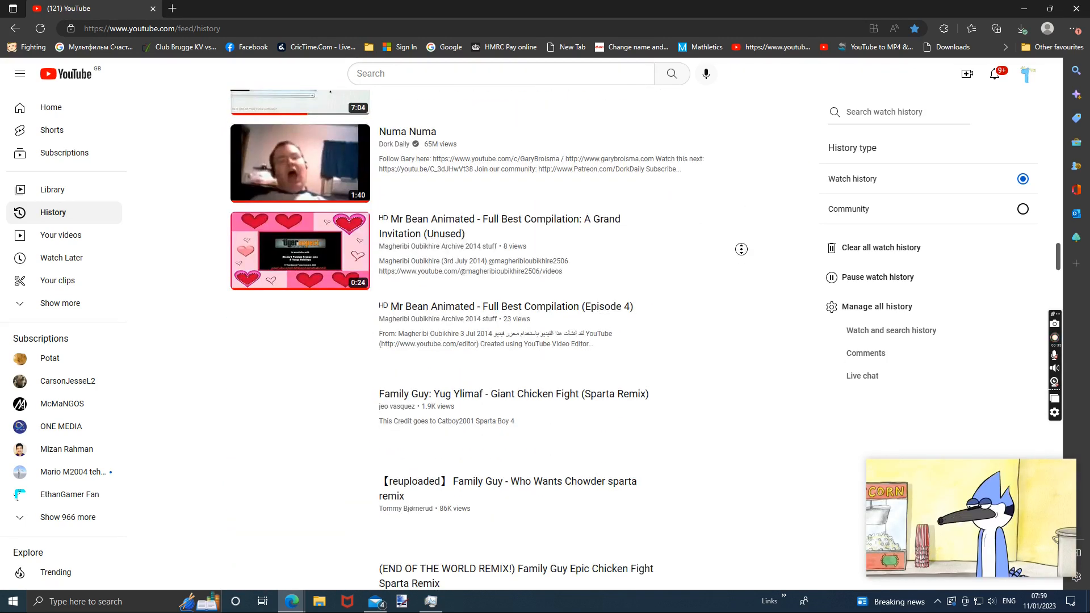
pyautogui.scroll(-3)
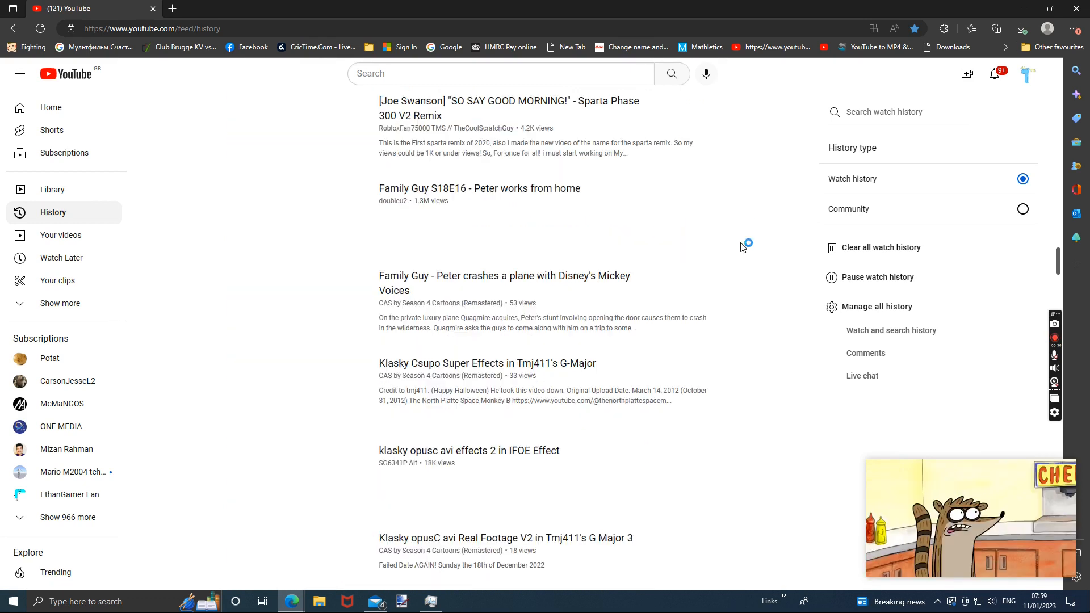
# - Keep scrolling the history down to the Bob the Builder VHS videos
pyautogui.scroll(-3)
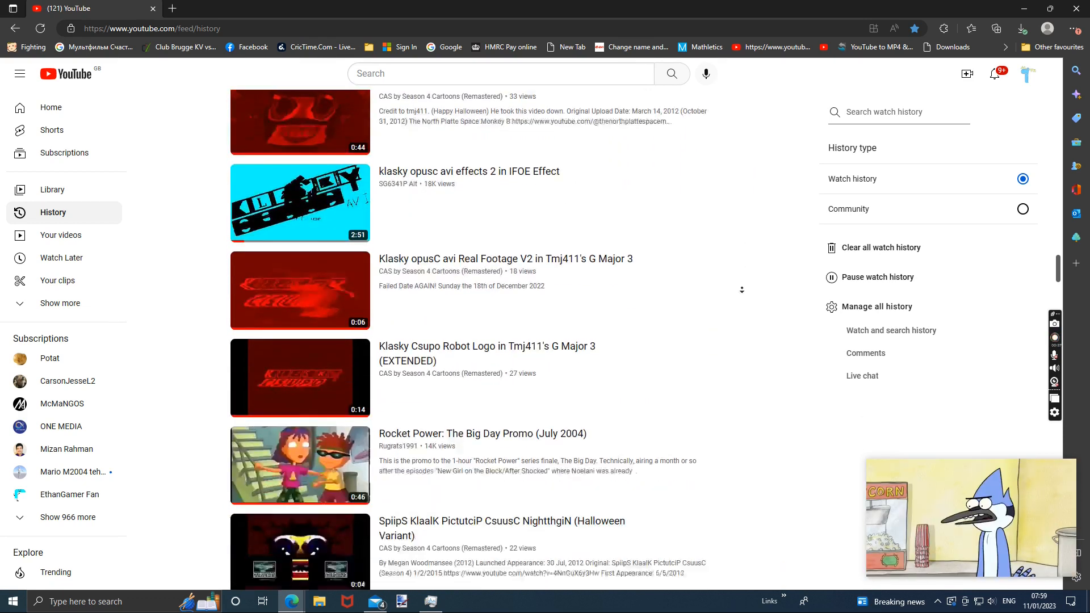
pyautogui.scroll(-3)
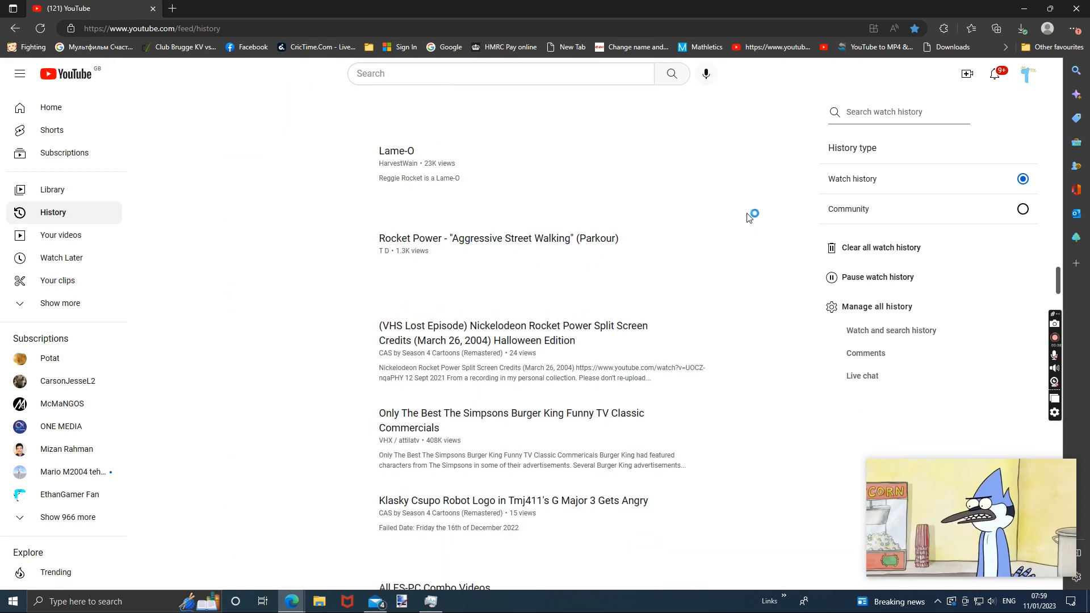
pyautogui.scroll(-3)
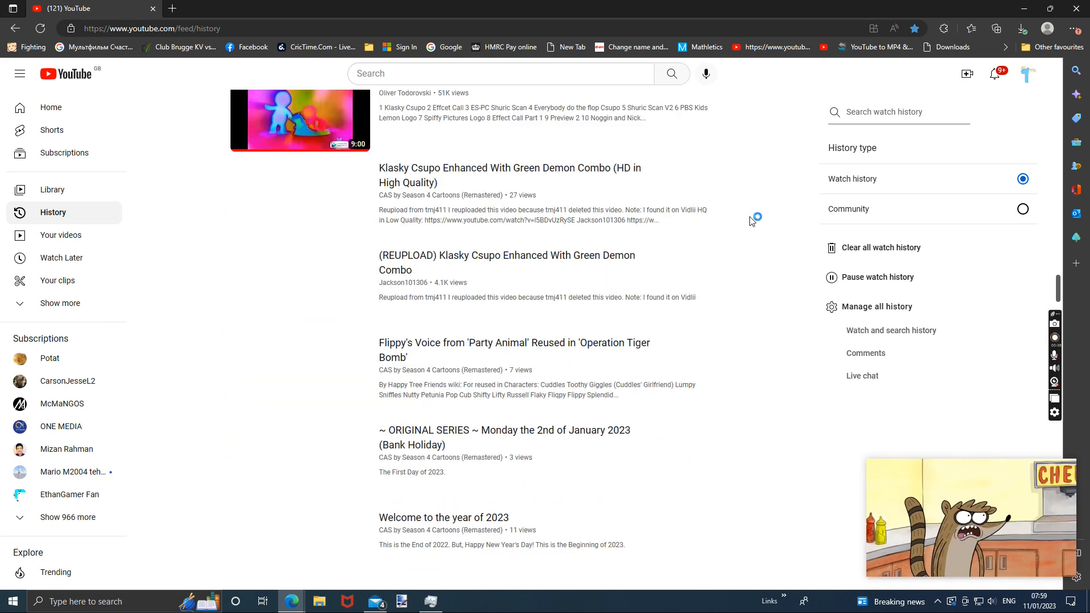
pyautogui.scroll(-3)
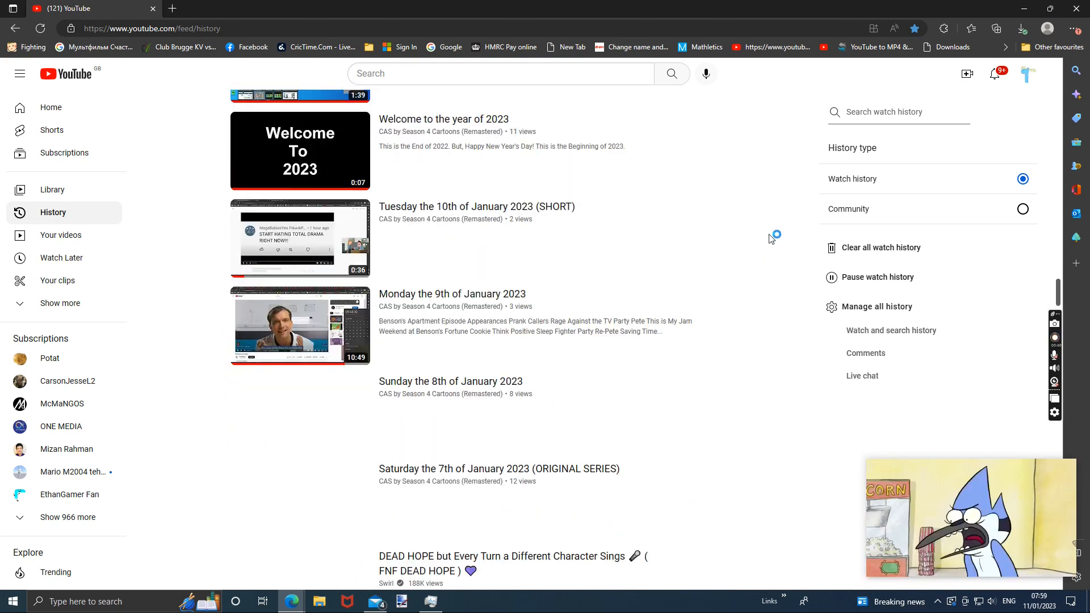
pyautogui.scroll(-3)
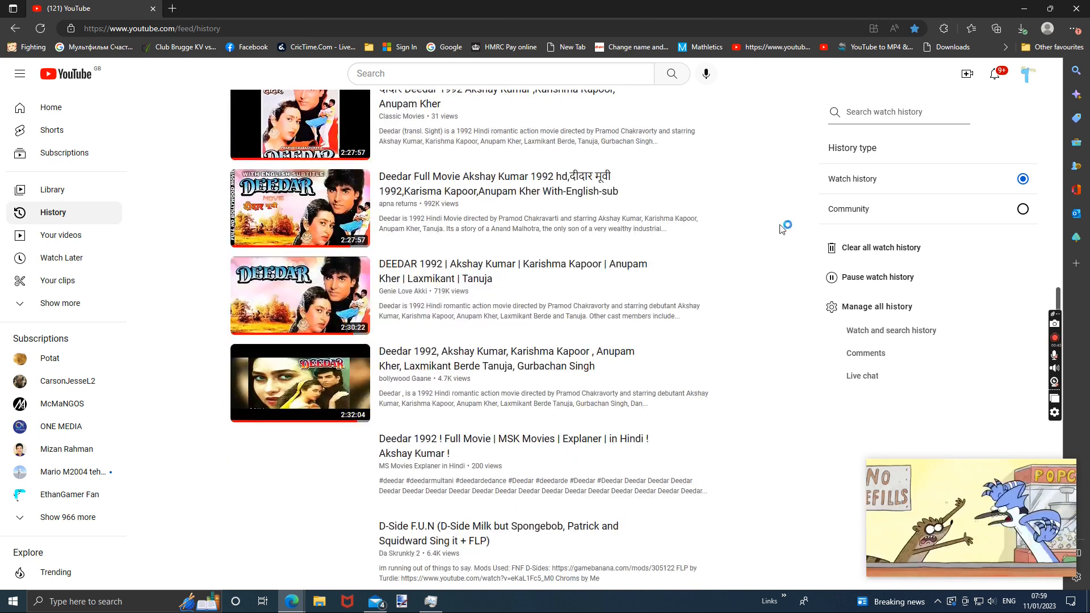
pyautogui.scroll(-3)
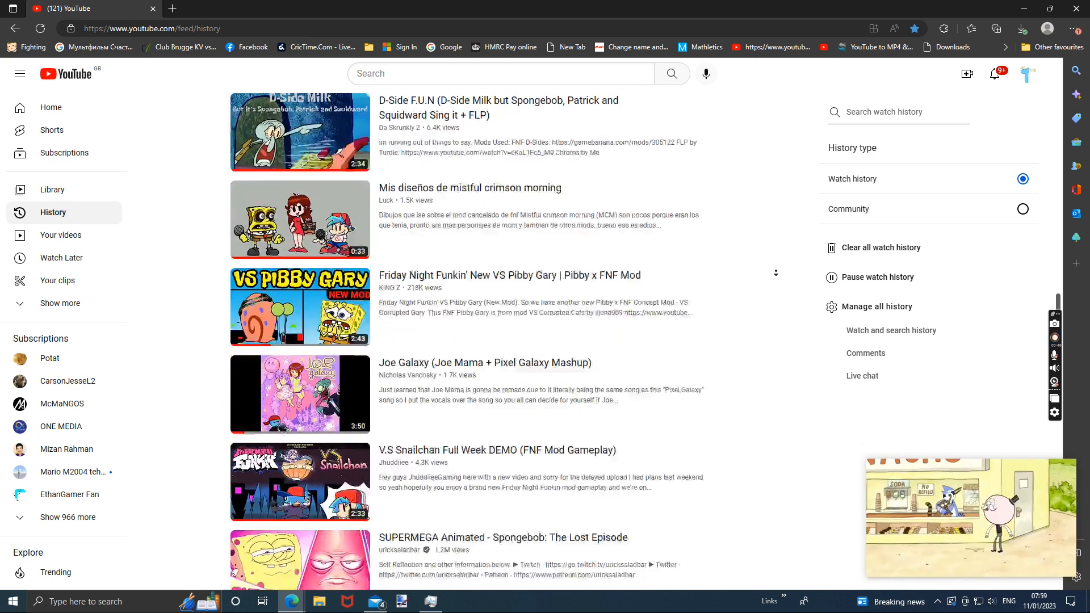
pyautogui.scroll(-3)
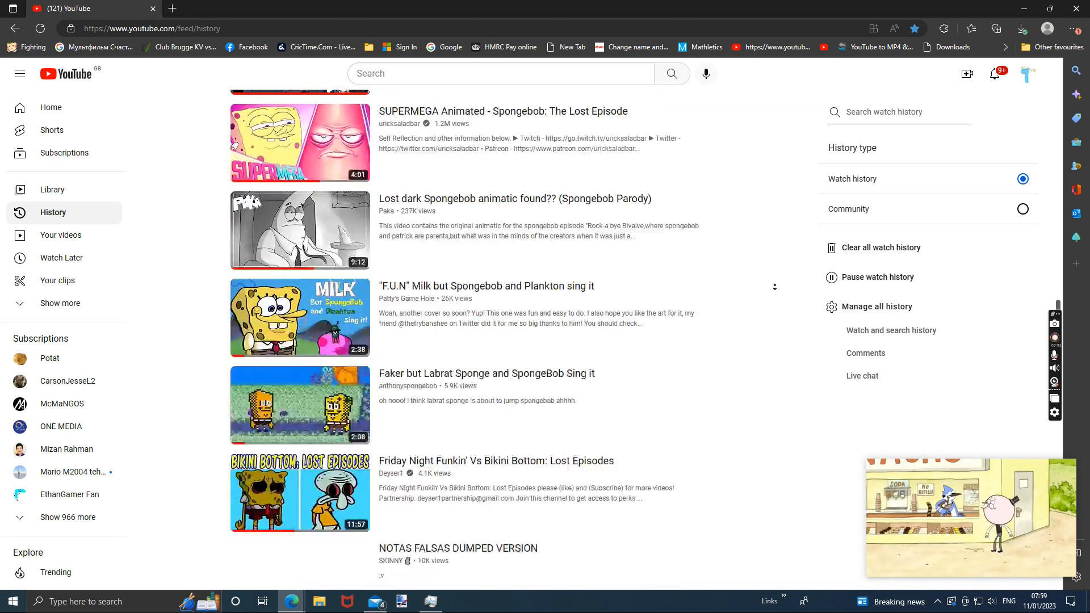
pyautogui.scroll(-3)
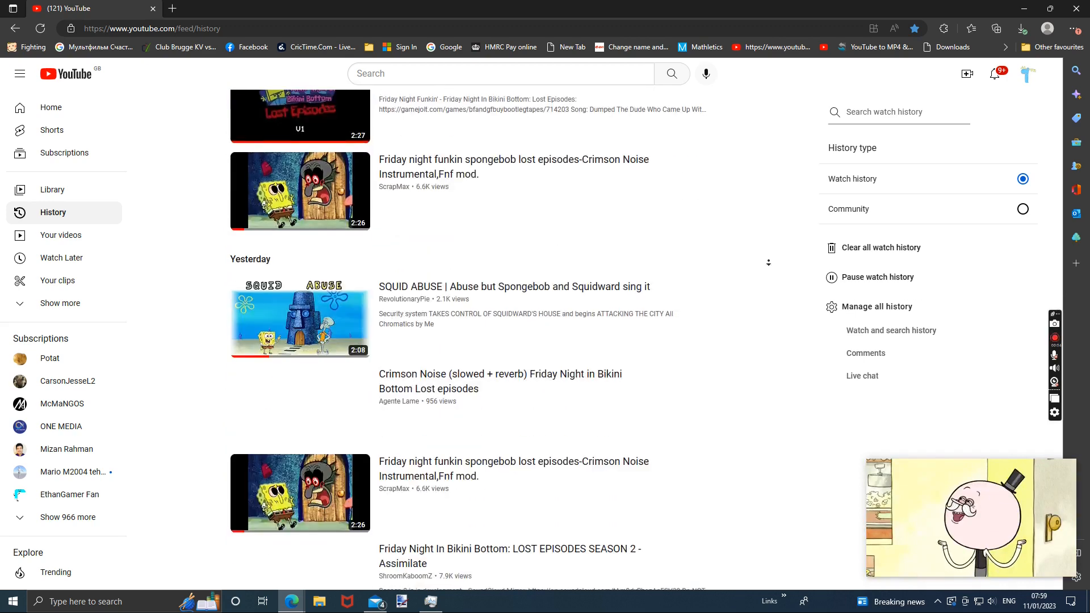
pyautogui.scroll(-3)
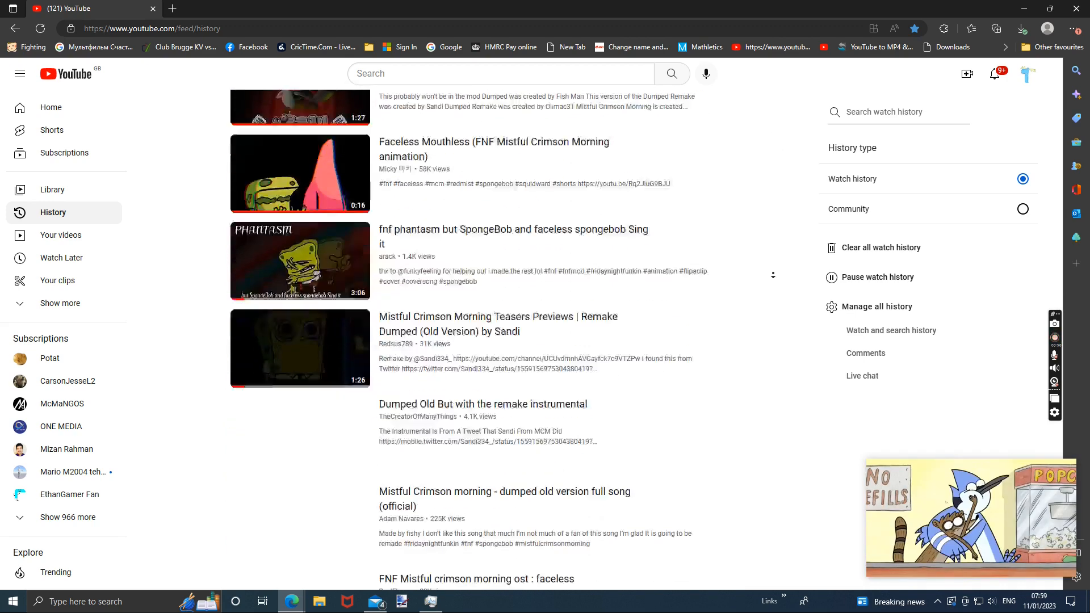
pyautogui.scroll(-3)
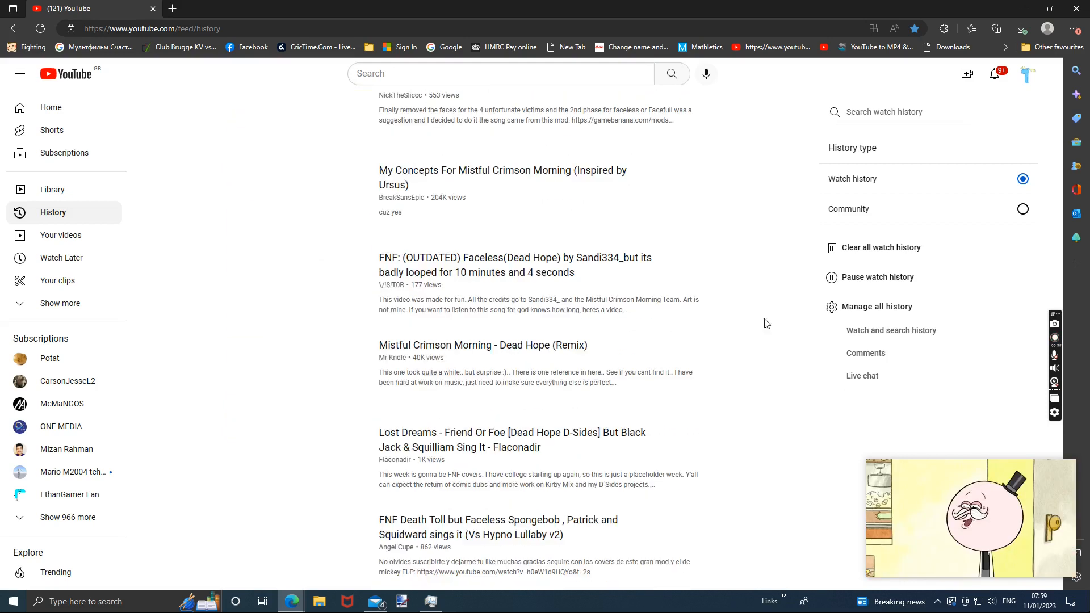
pyautogui.click(1039, 601)
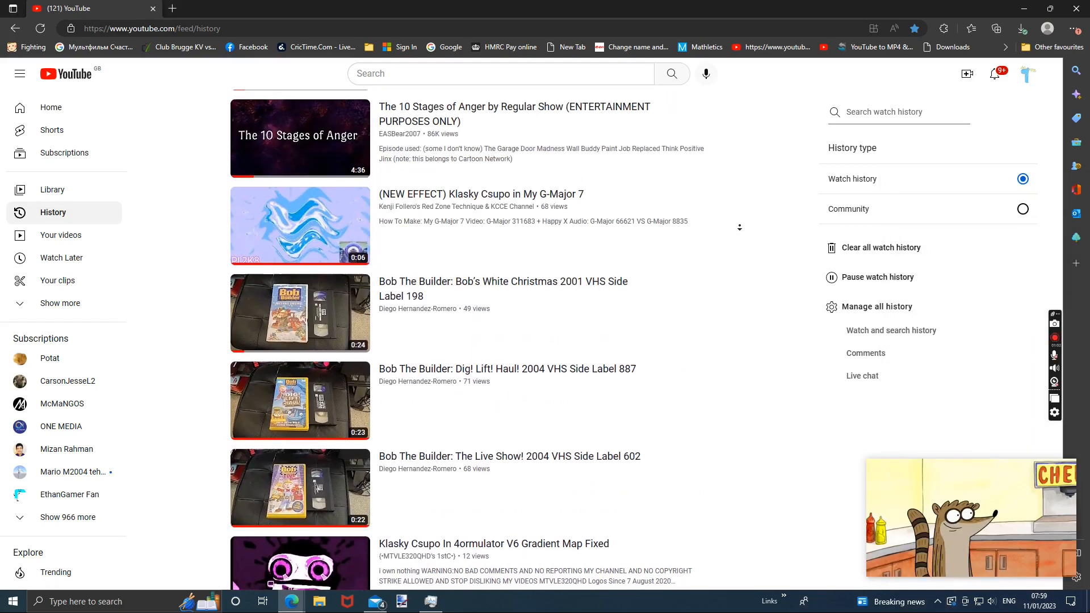
pyautogui.scroll(-3)
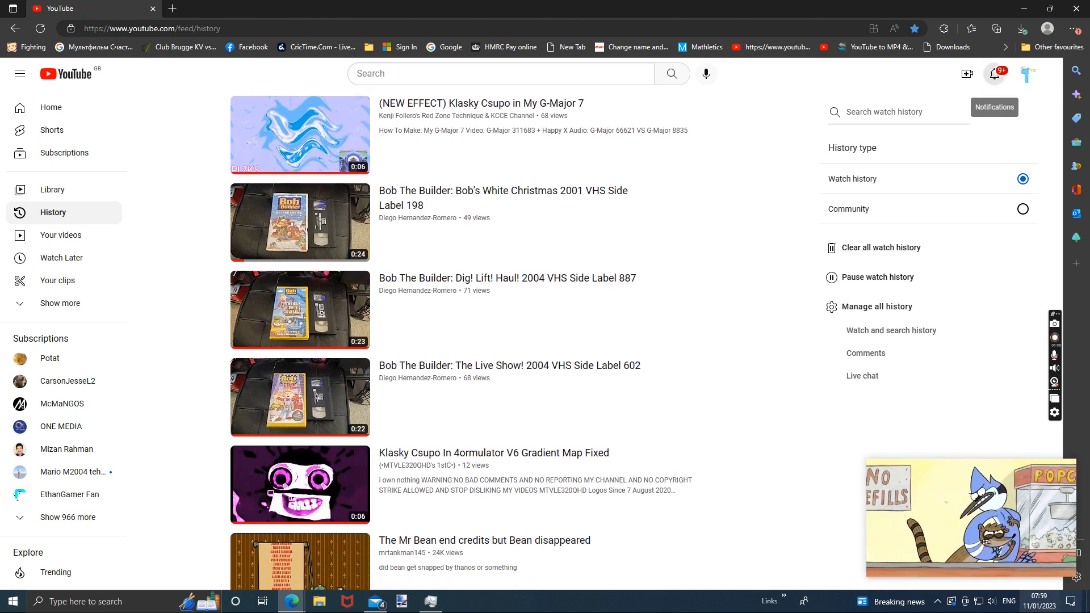
pyautogui.click(994, 74)
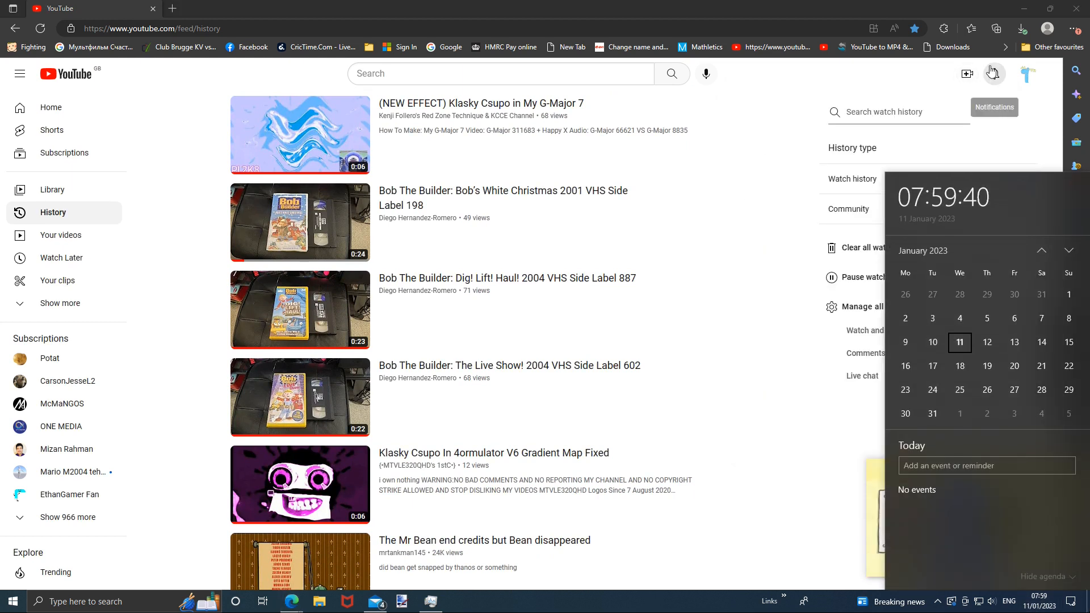
# - Open the bell notifications and scroll down to uploads from 12–13 hours ago
pyautogui.click(994, 74)
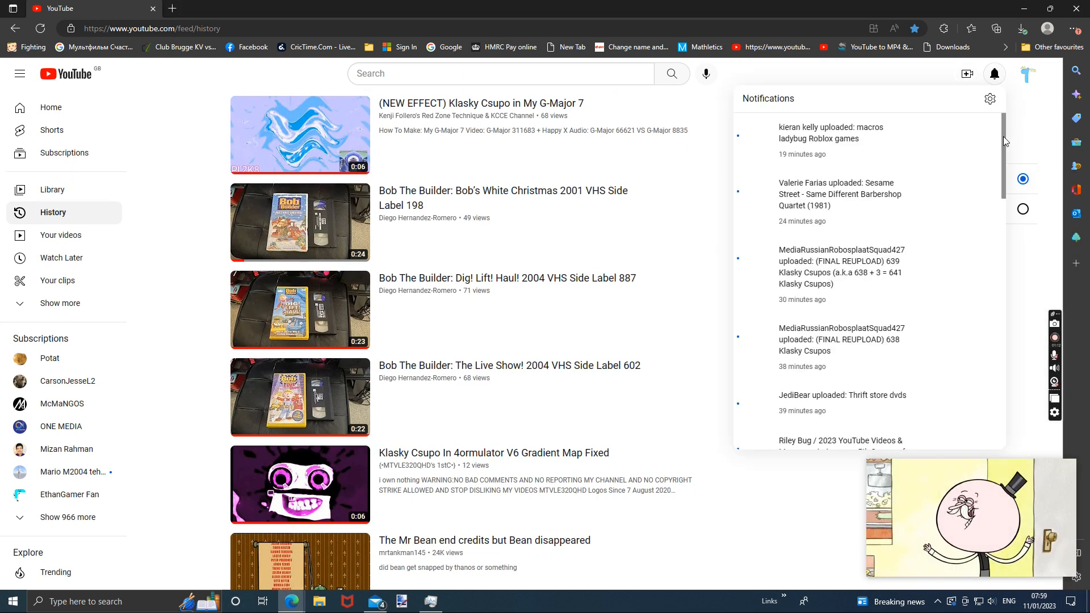
pyautogui.scroll(-3)
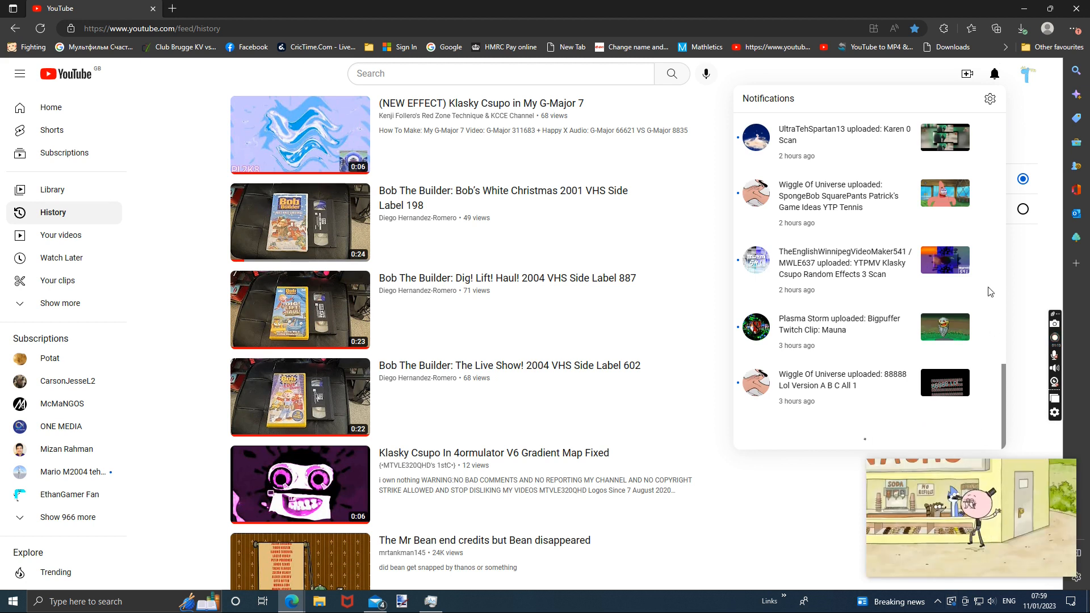
pyautogui.scroll(-3)
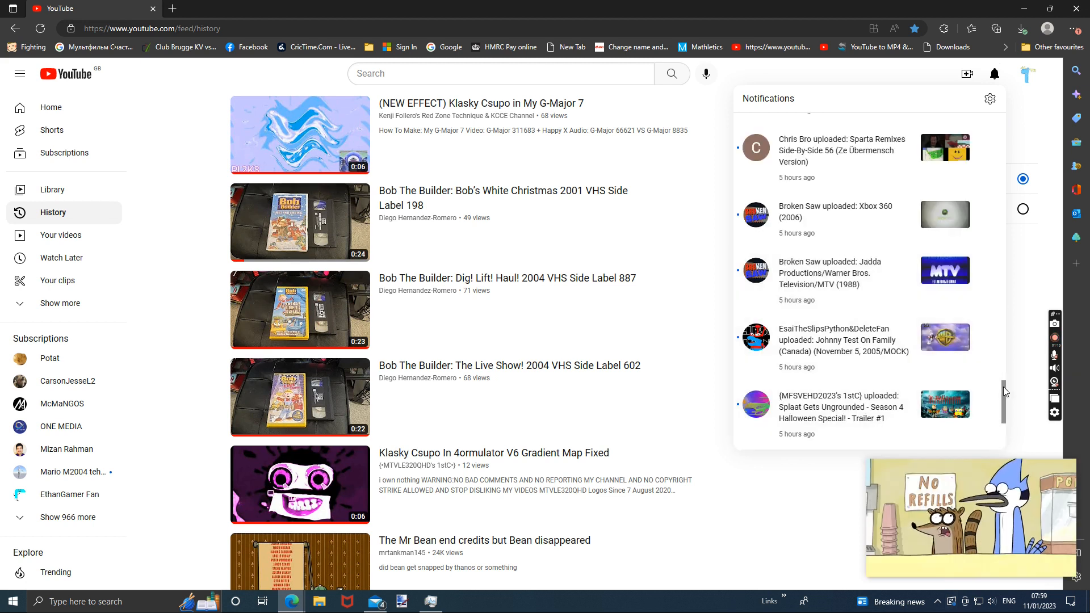
pyautogui.scroll(-3)
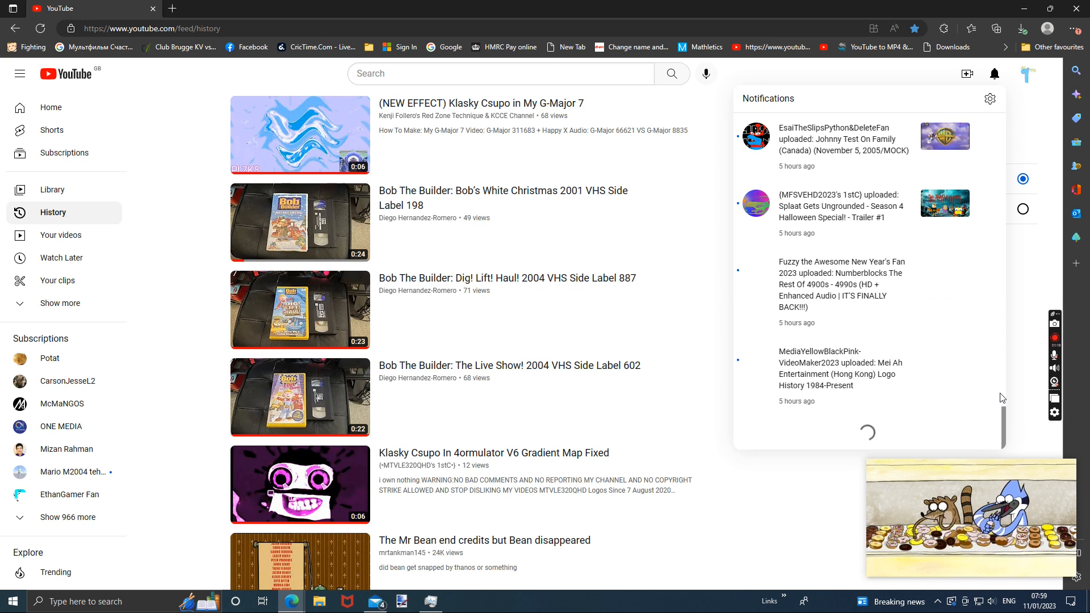
pyautogui.scroll(-3)
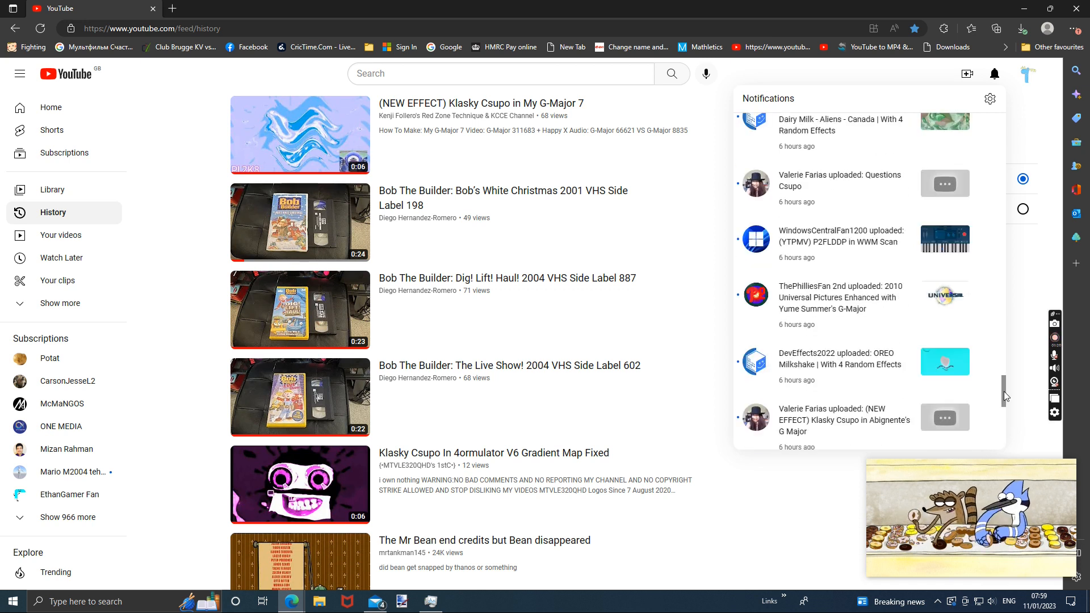
pyautogui.scroll(-3)
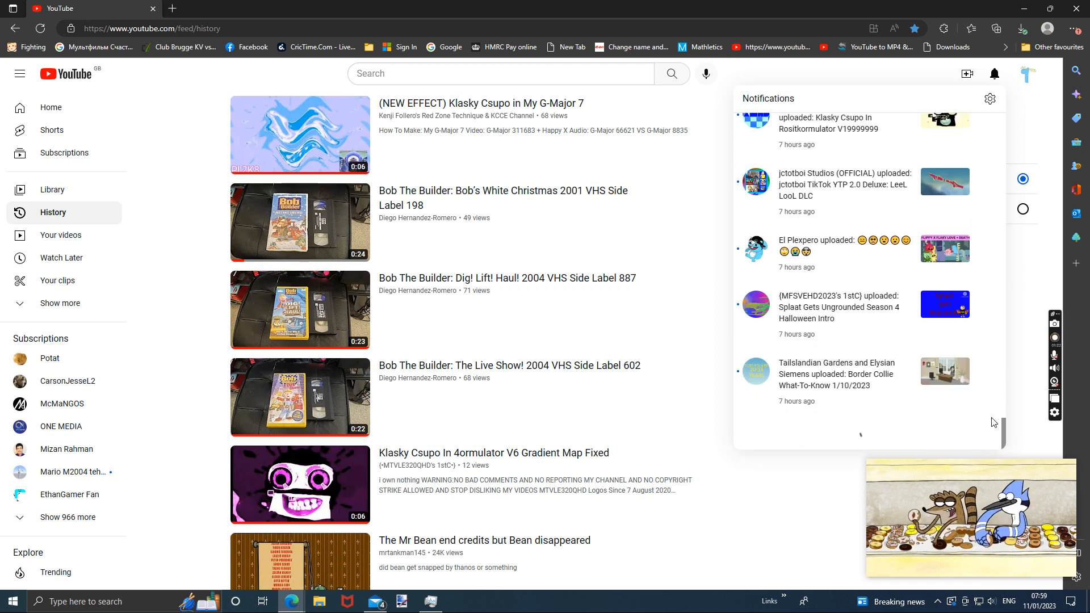
pyautogui.scroll(-3)
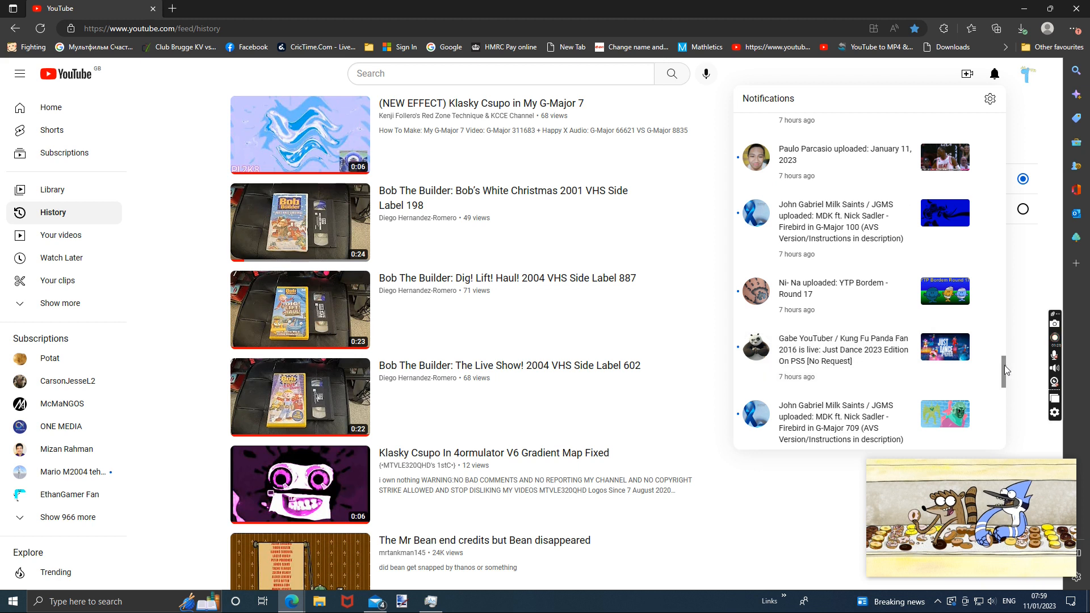
pyautogui.scroll(-3)
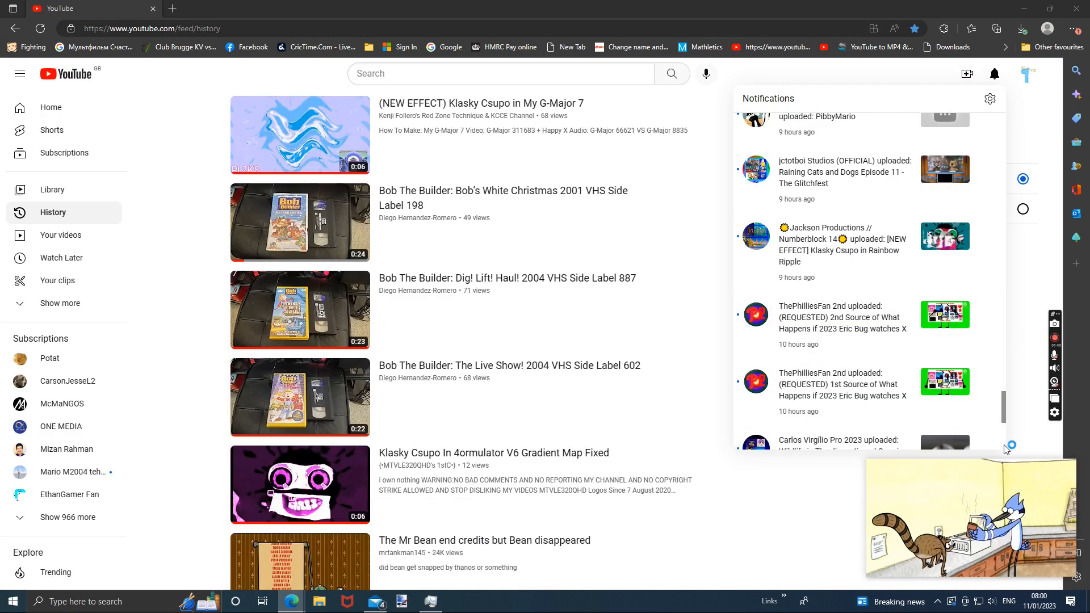
pyautogui.scroll(-3)
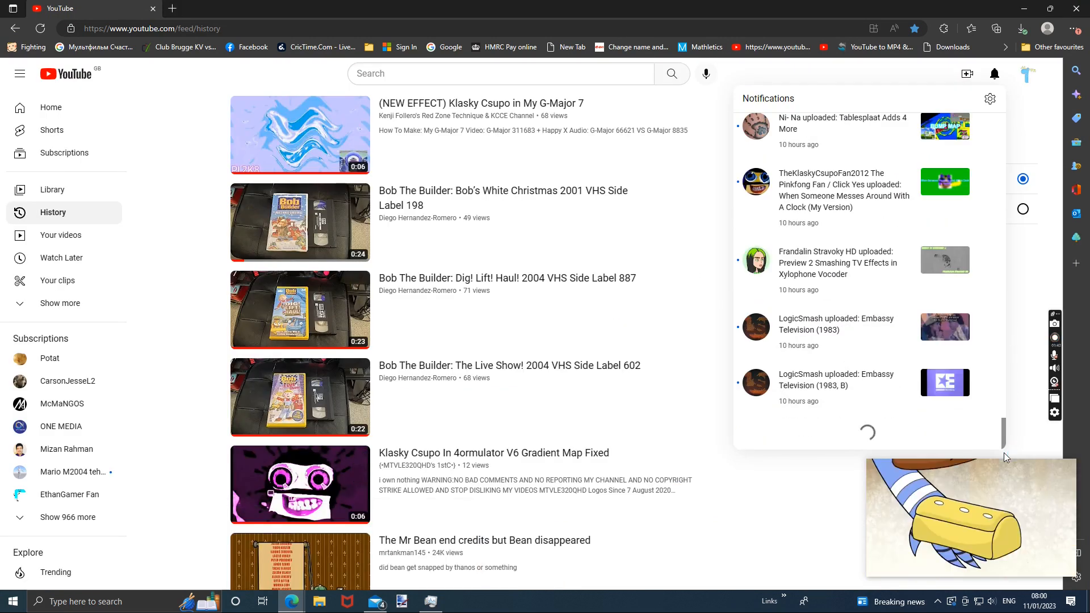
pyautogui.scroll(-3)
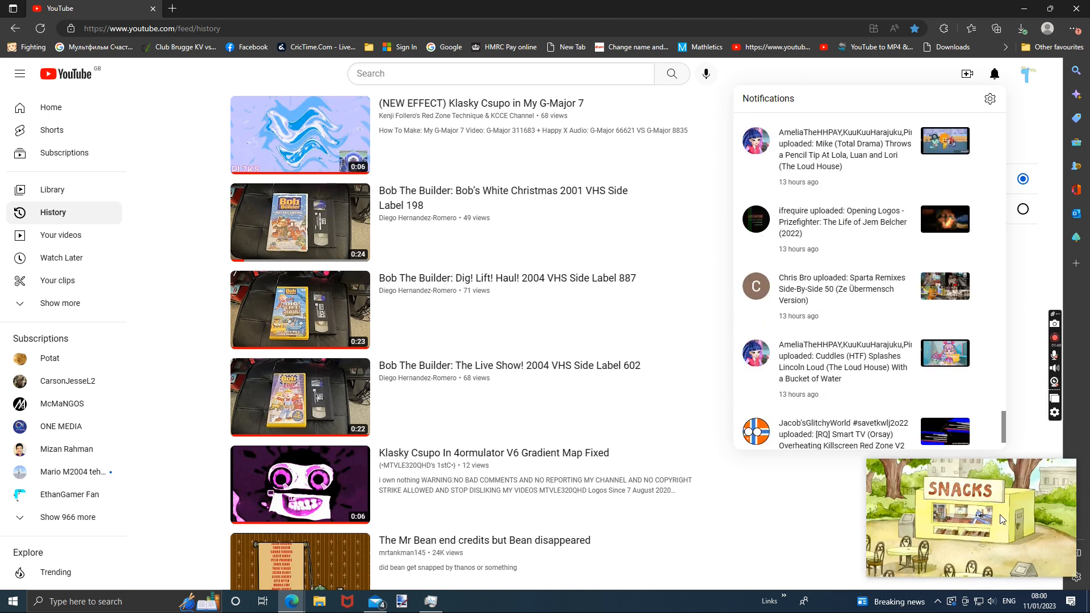
pyautogui.scroll(-3)
pyautogui.write('even numb')
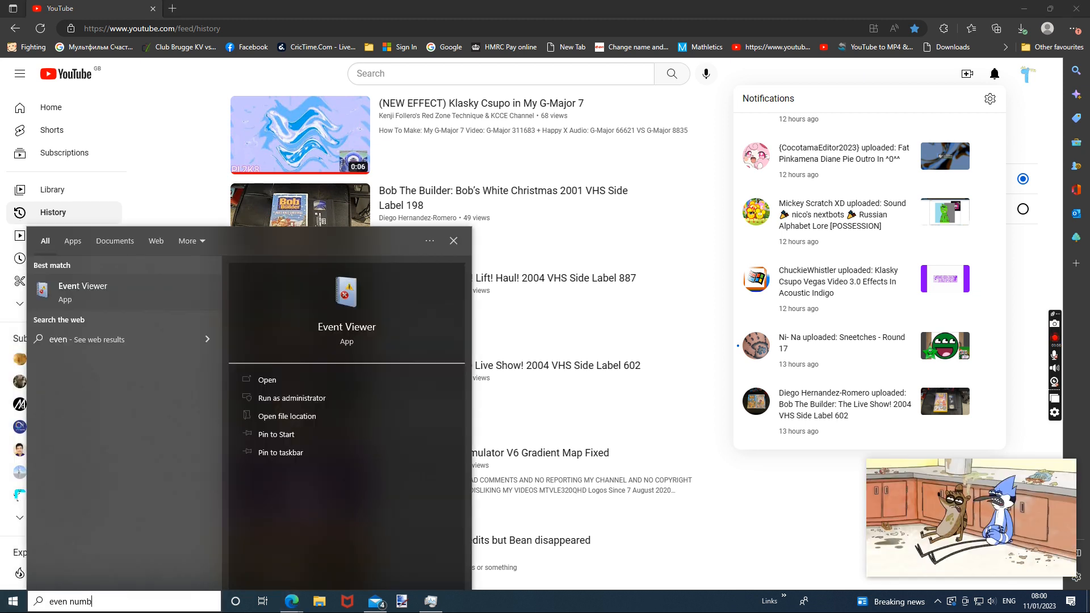
# - Clear the Calculator history after the sums count up to 104
pyautogui.press('Backspace')
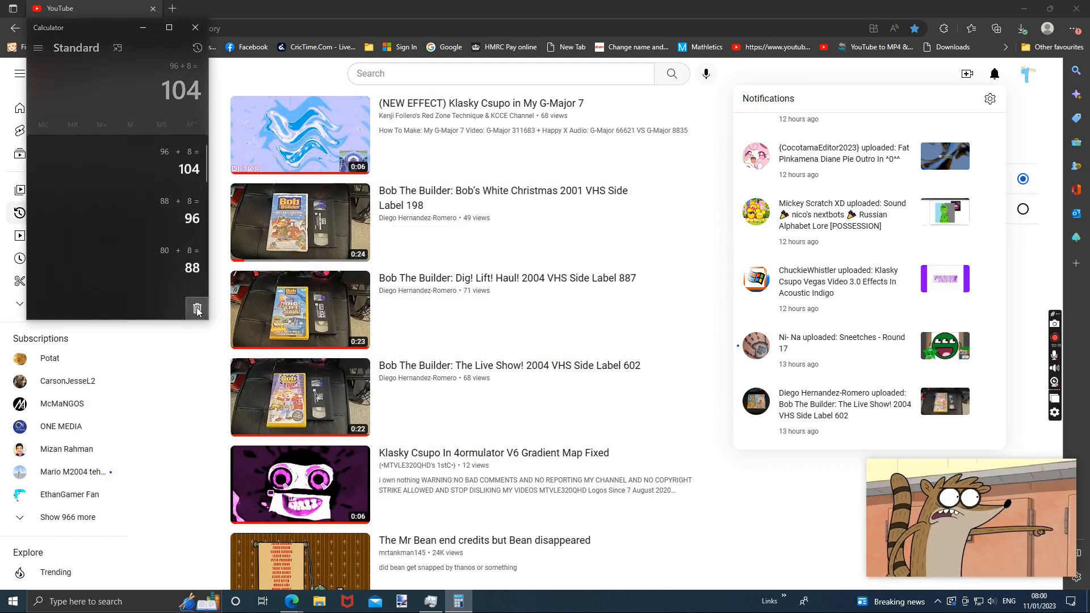
pyautogui.click(196, 28)
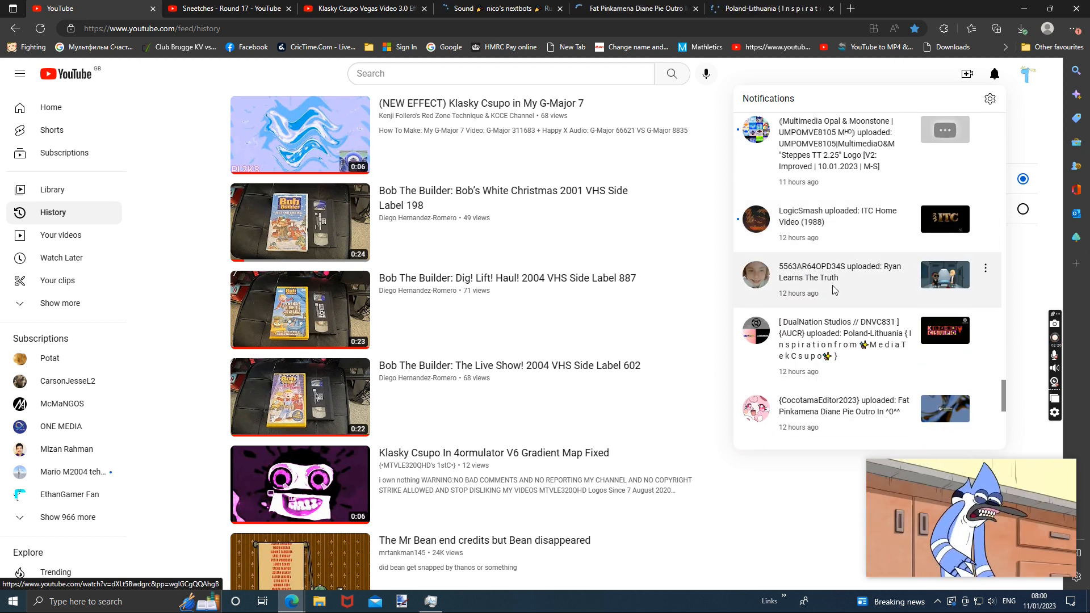
# - Open uploads like Fat Pinkamena outro, Wildlife in G-major and Screen Gems logo in new tabs
pyautogui.rightClick(945, 130)
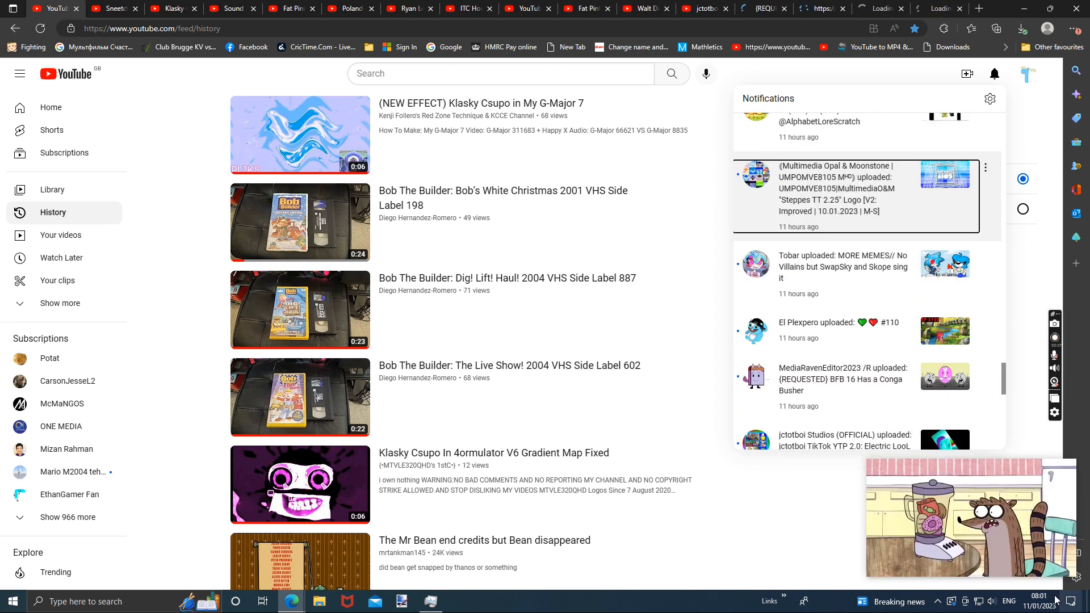
pyautogui.click(1038, 600)
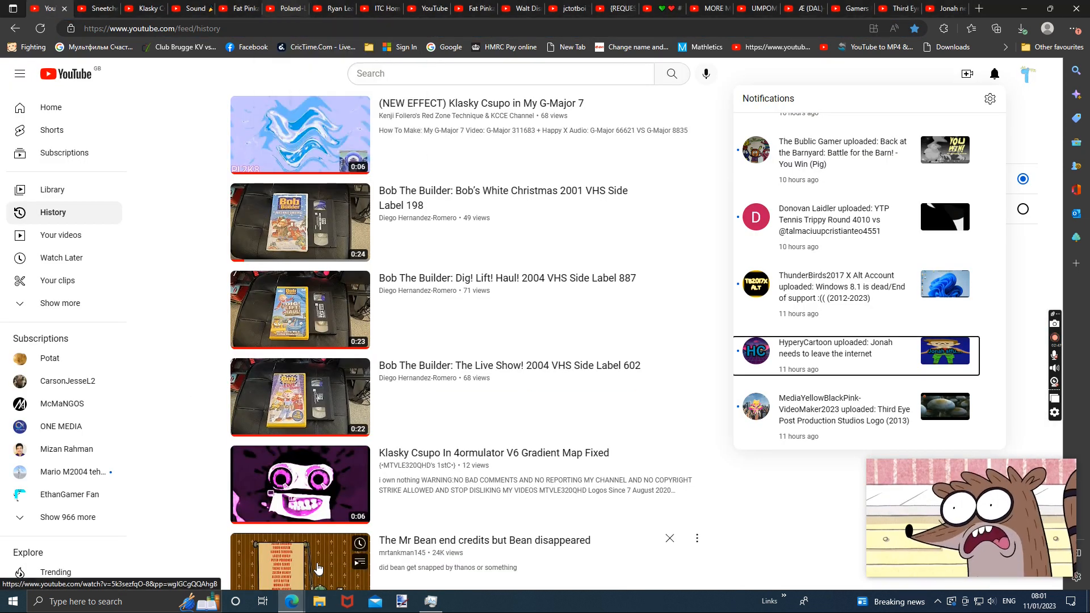
pyautogui.rightClick(842, 286)
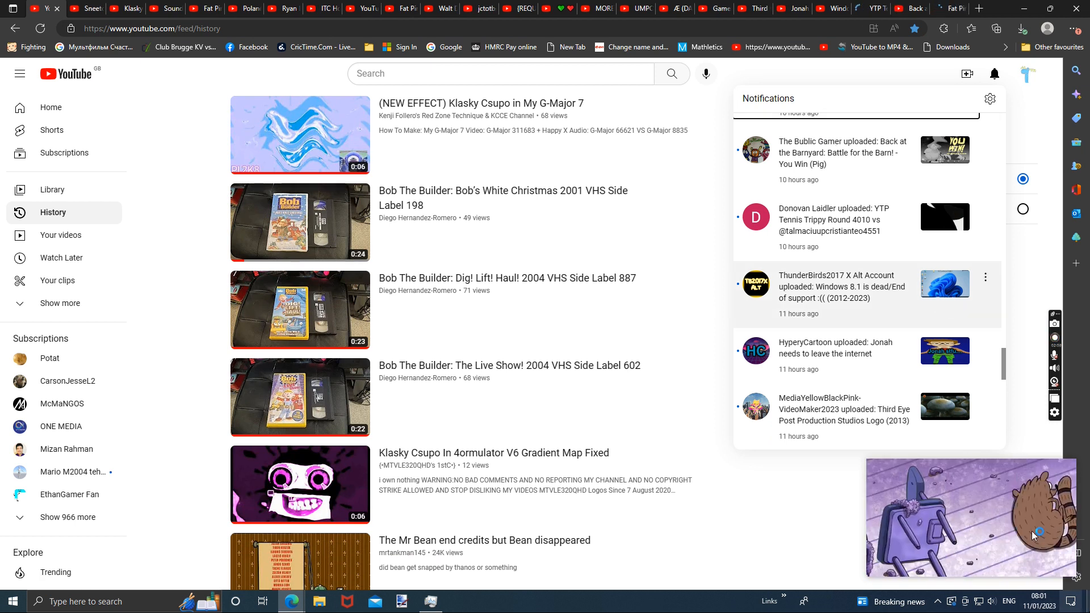
pyautogui.click(1039, 600)
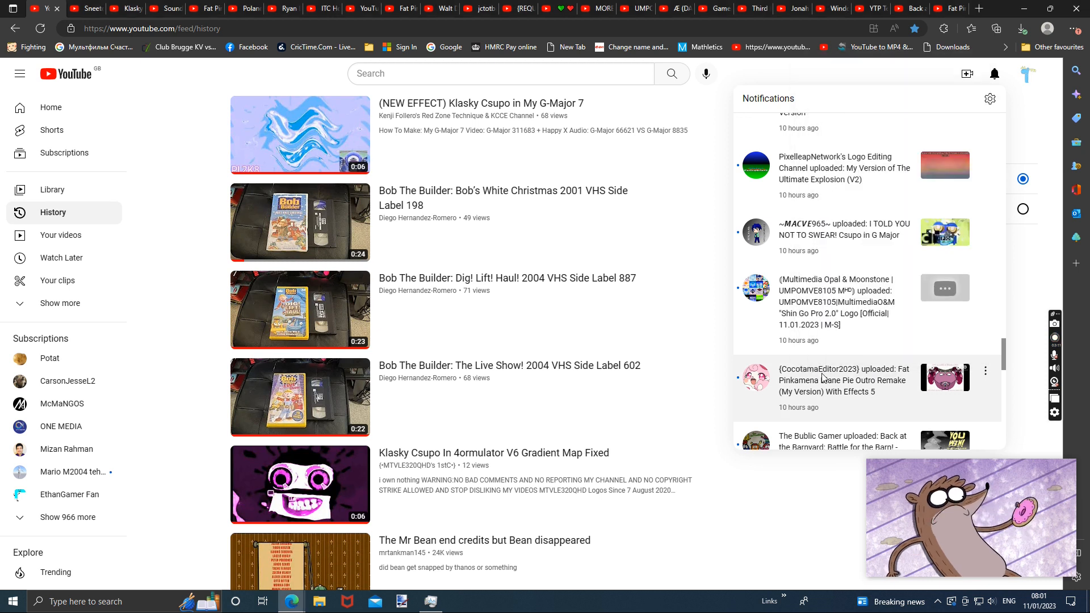
pyautogui.rightClick(853, 233)
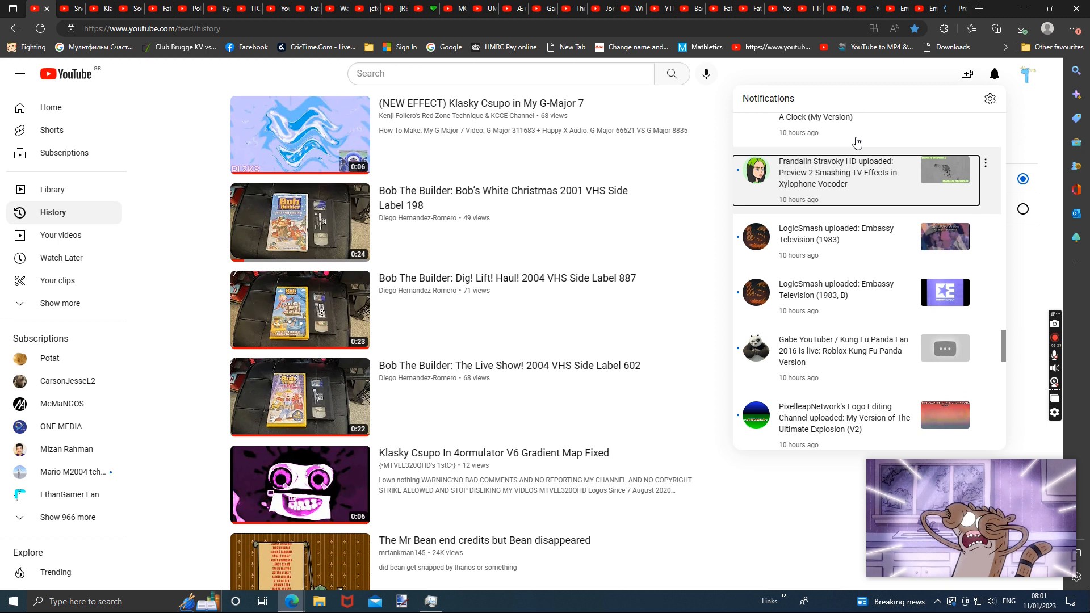
pyautogui.rightClick(845, 271)
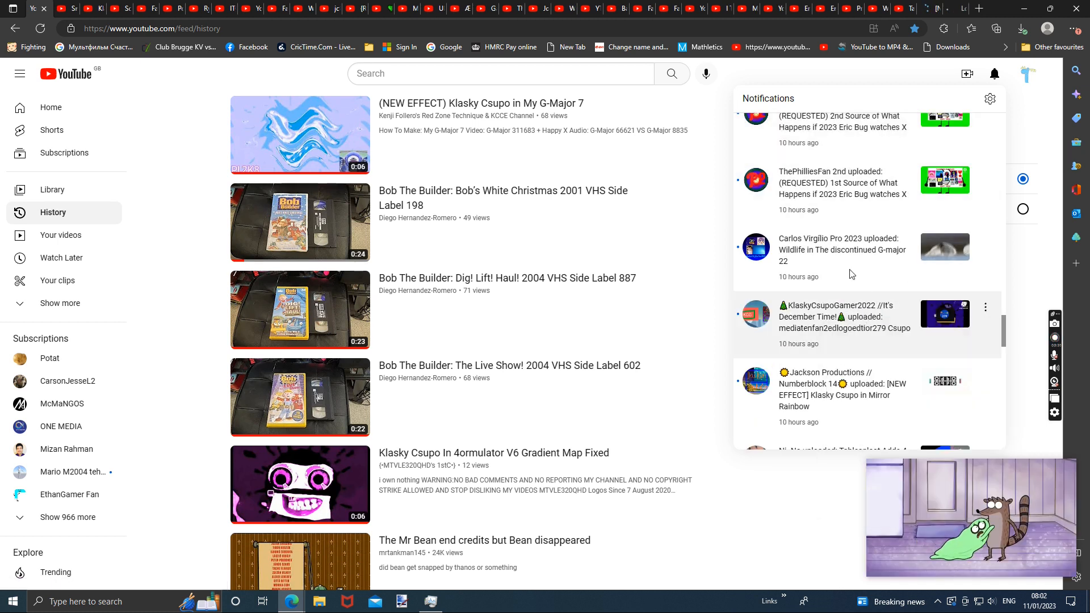
pyautogui.rightClick(865, 185)
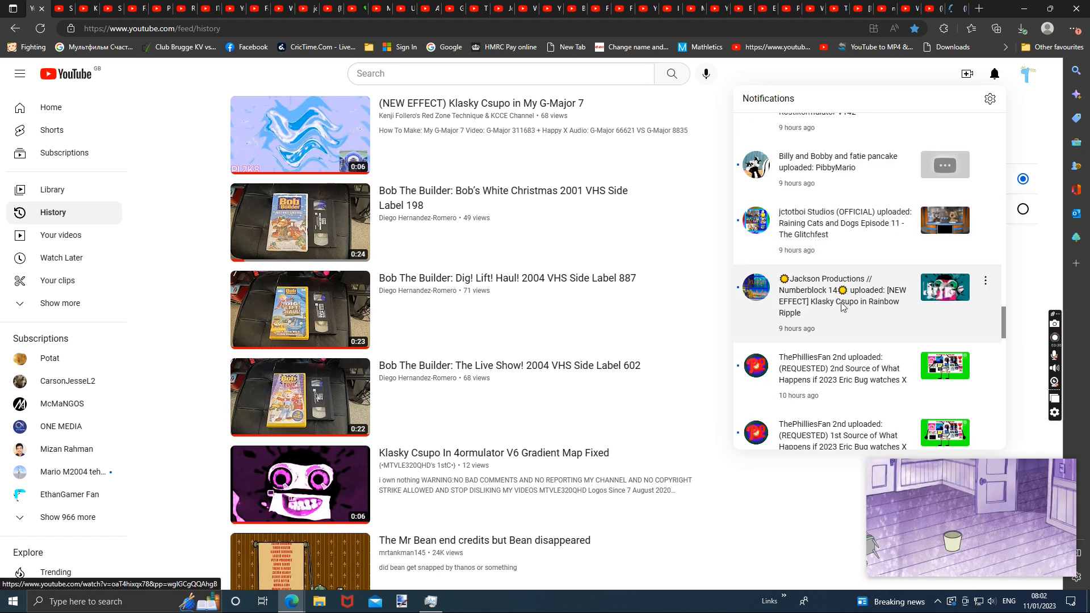
pyautogui.rightClick(839, 168)
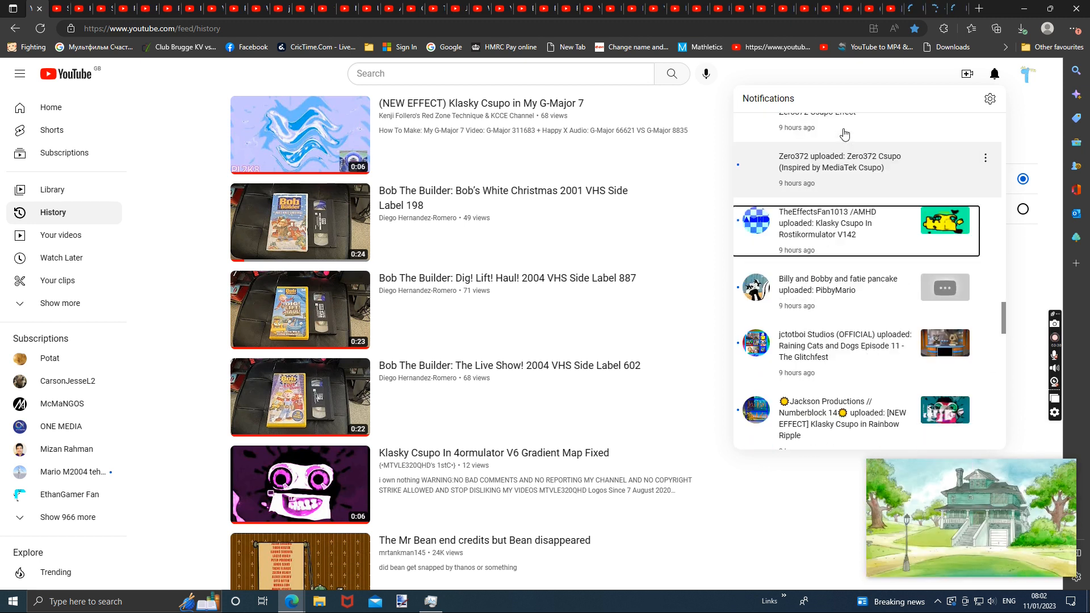
pyautogui.rightClick(855, 339)
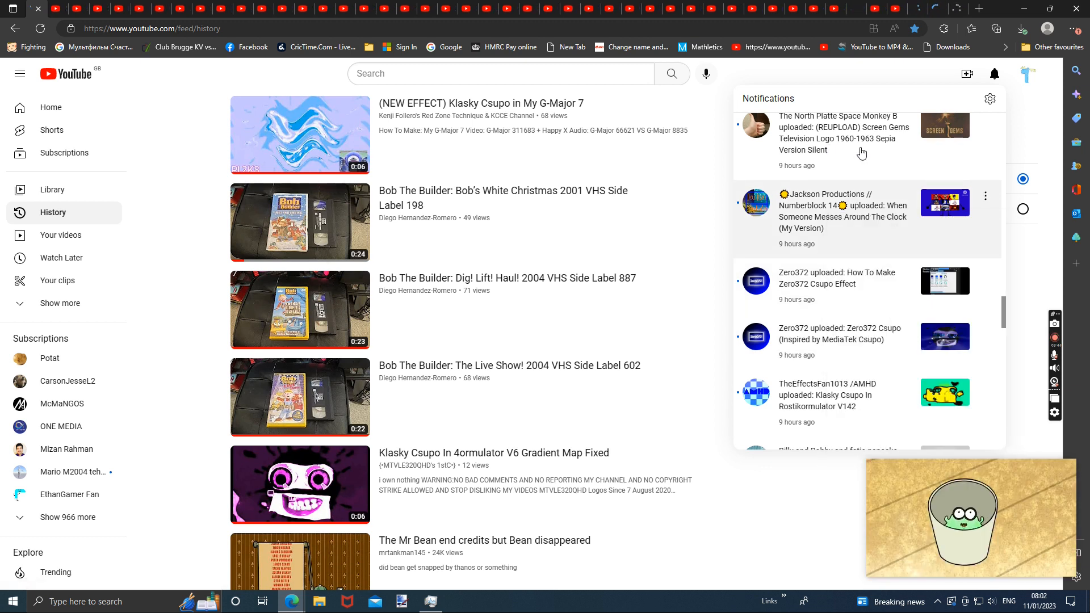
pyautogui.rightClick(861, 153)
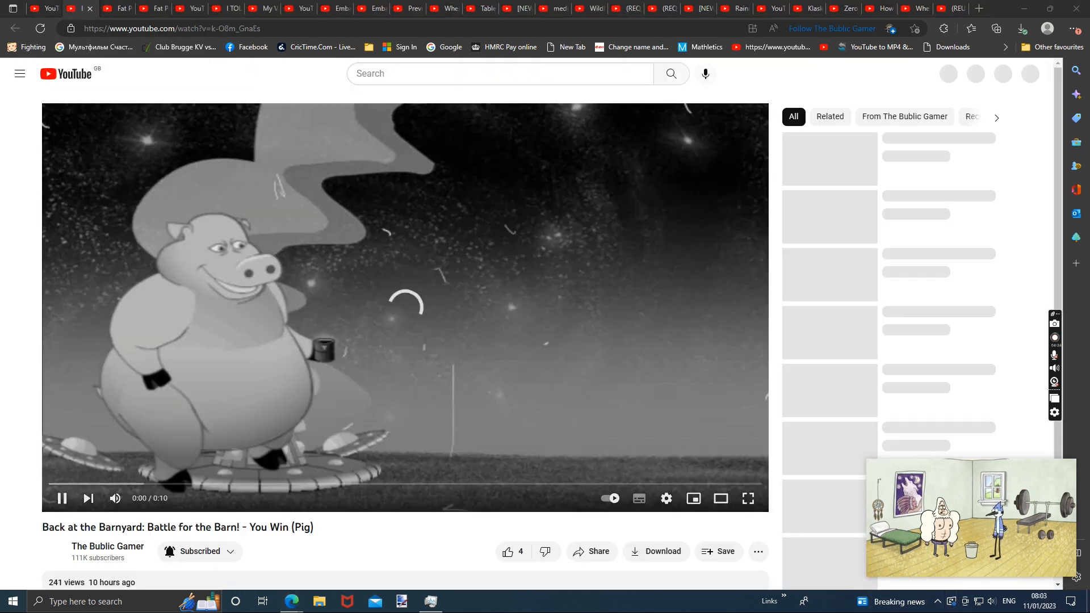
# - Close the finished 'When Someone Messes Around The Clock' tab
pyautogui.click(1039, 599)
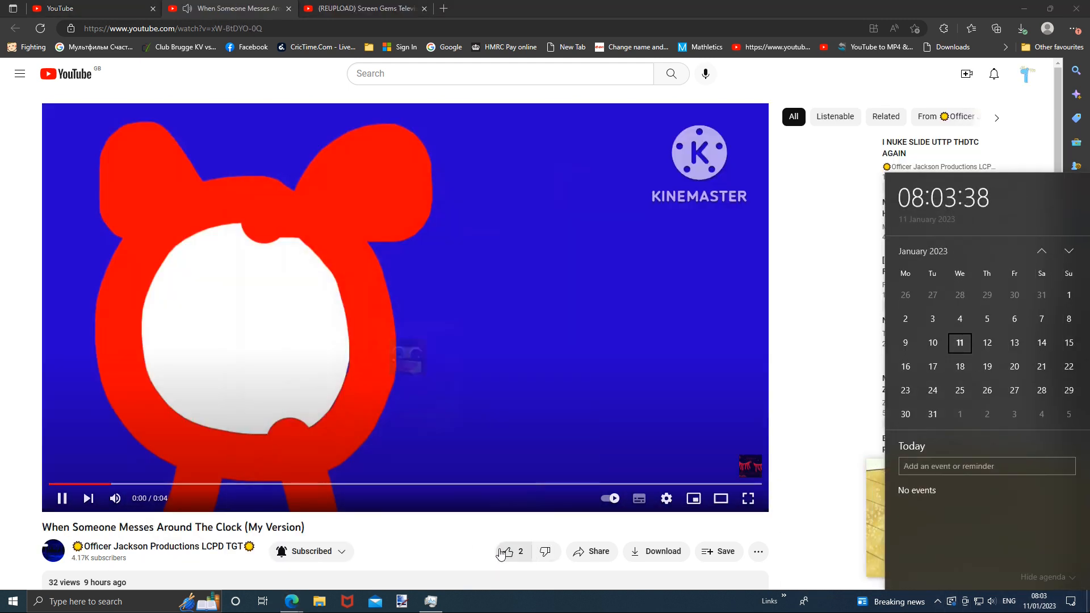
pyautogui.click(241, 8)
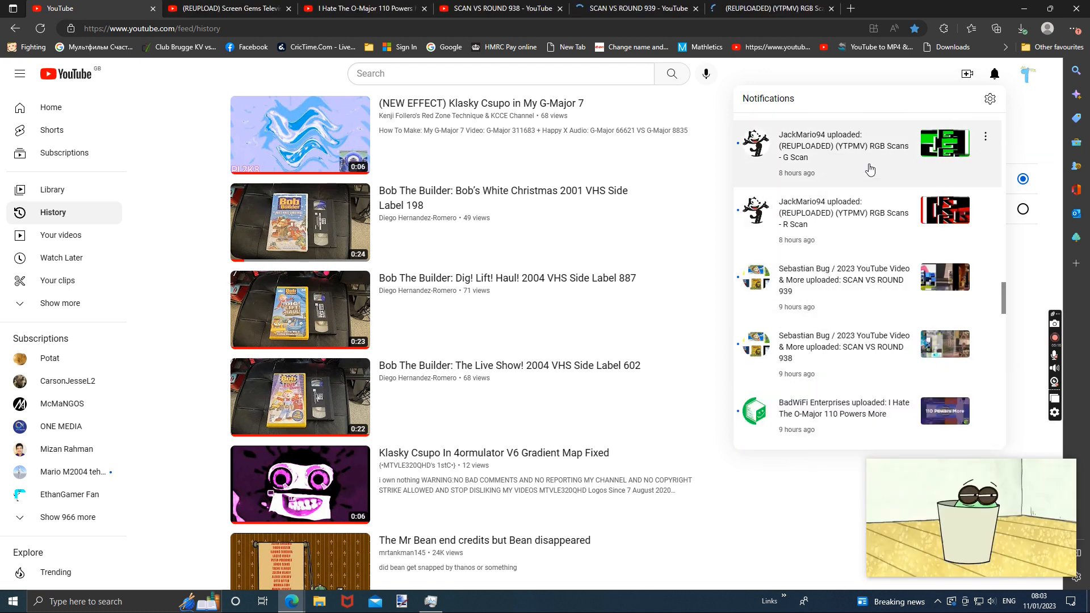
# - Open the G Scan, Nature Cat, YTP Bordem, Barnyard and Rositkormulator uploads in new tabs
pyautogui.rightClick(840, 329)
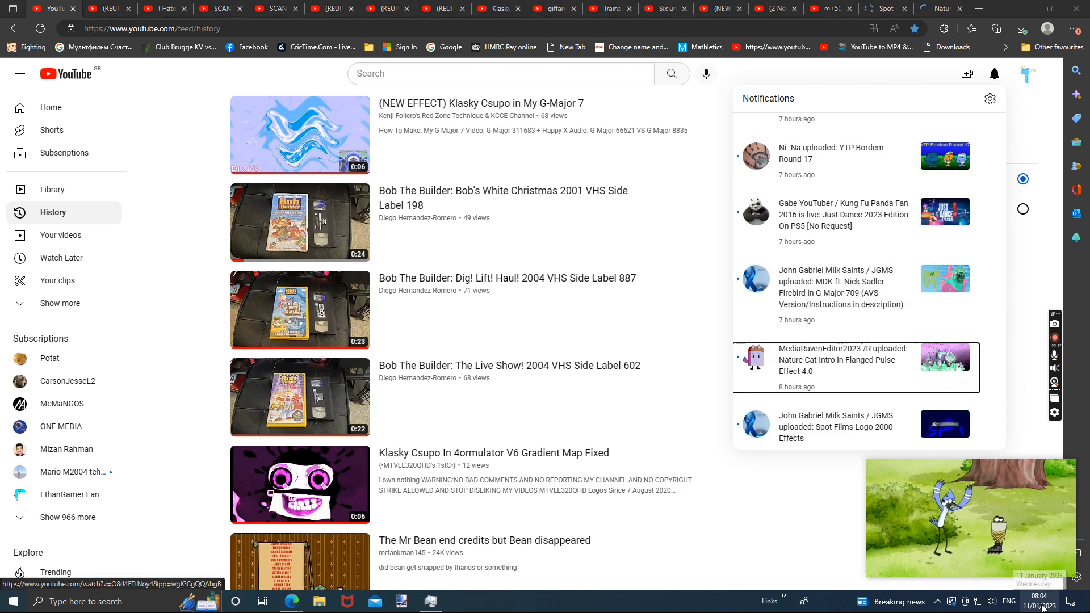
pyautogui.rightClick(834, 287)
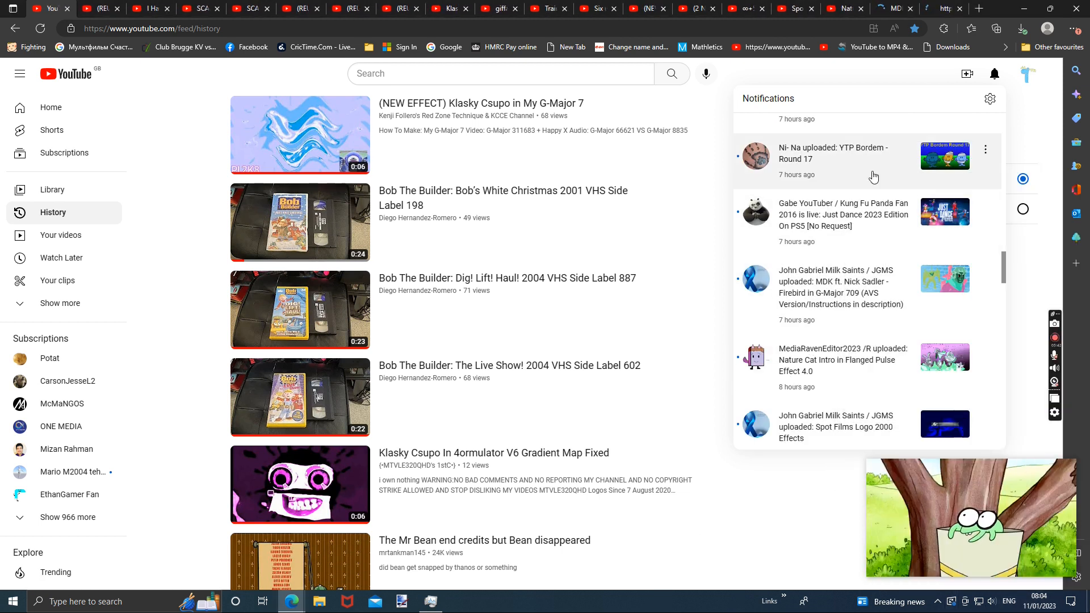
pyautogui.click(1039, 602)
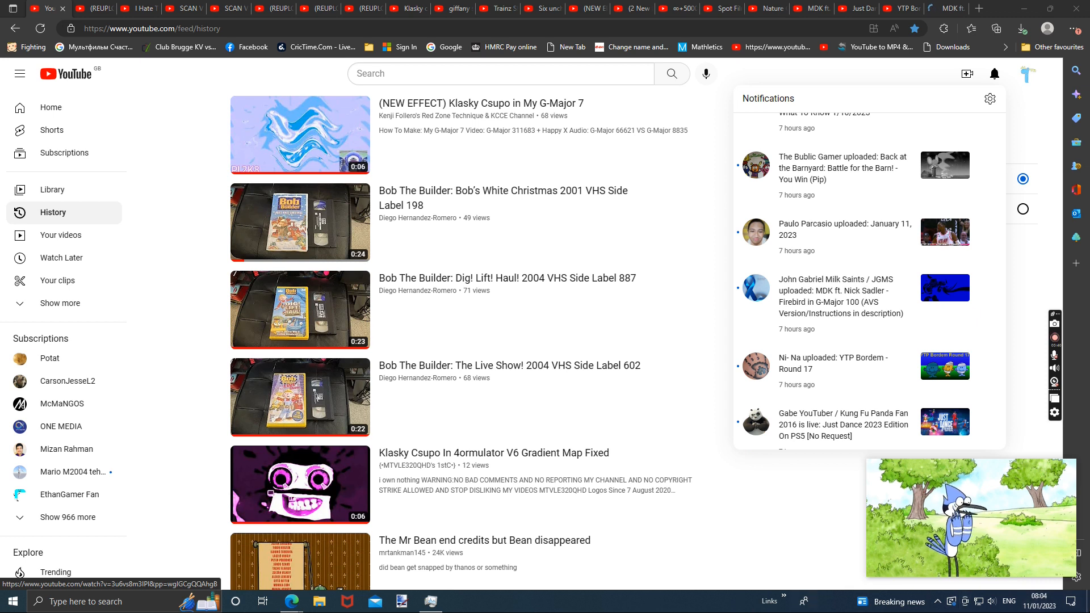
pyautogui.moveTo(832, 234)
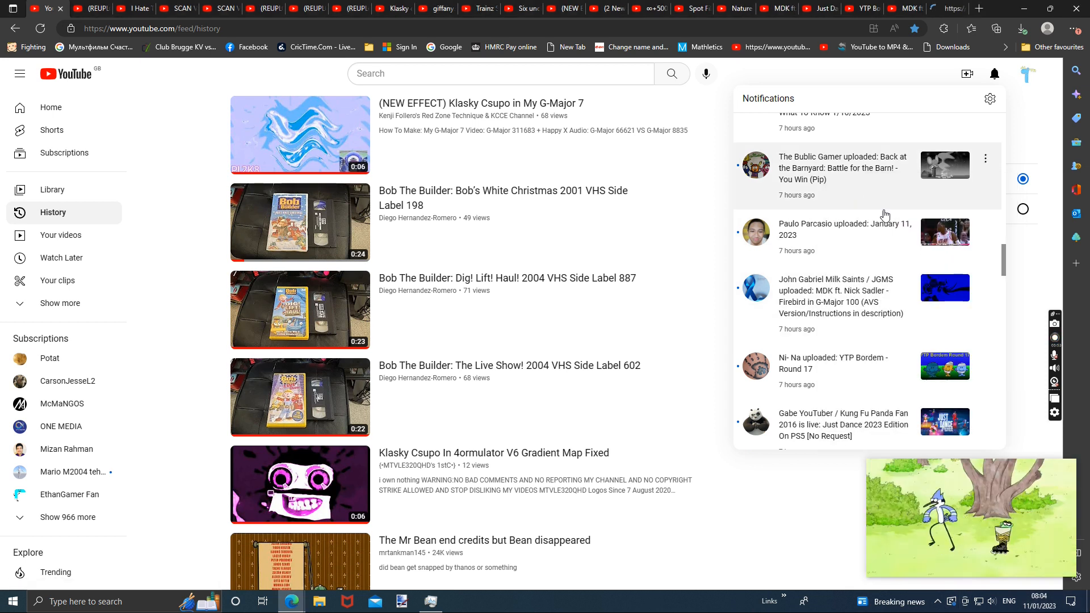
pyautogui.click(1039, 601)
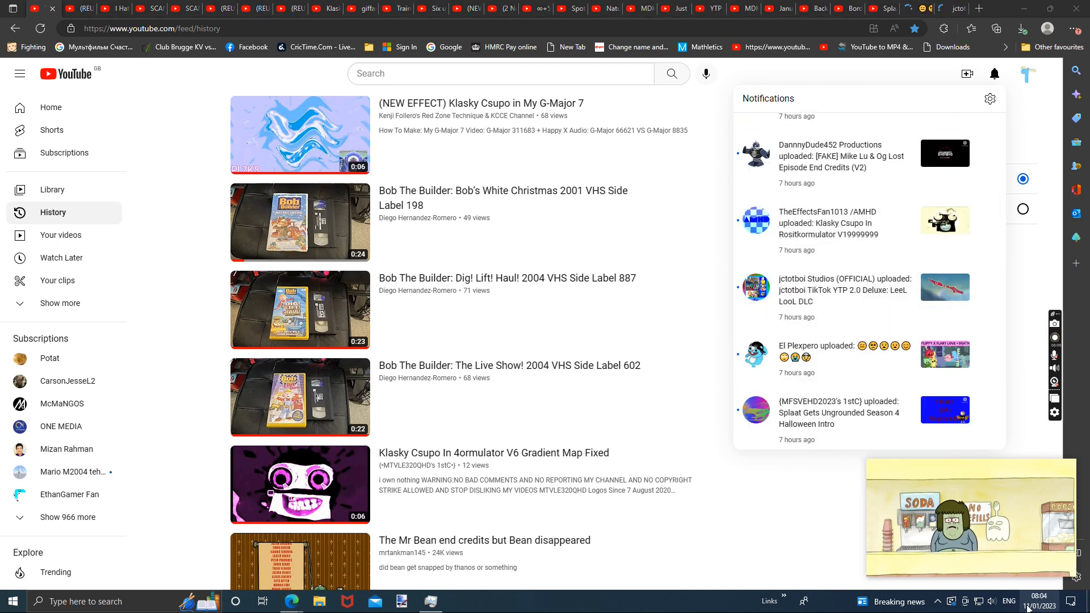
pyautogui.click(1039, 601)
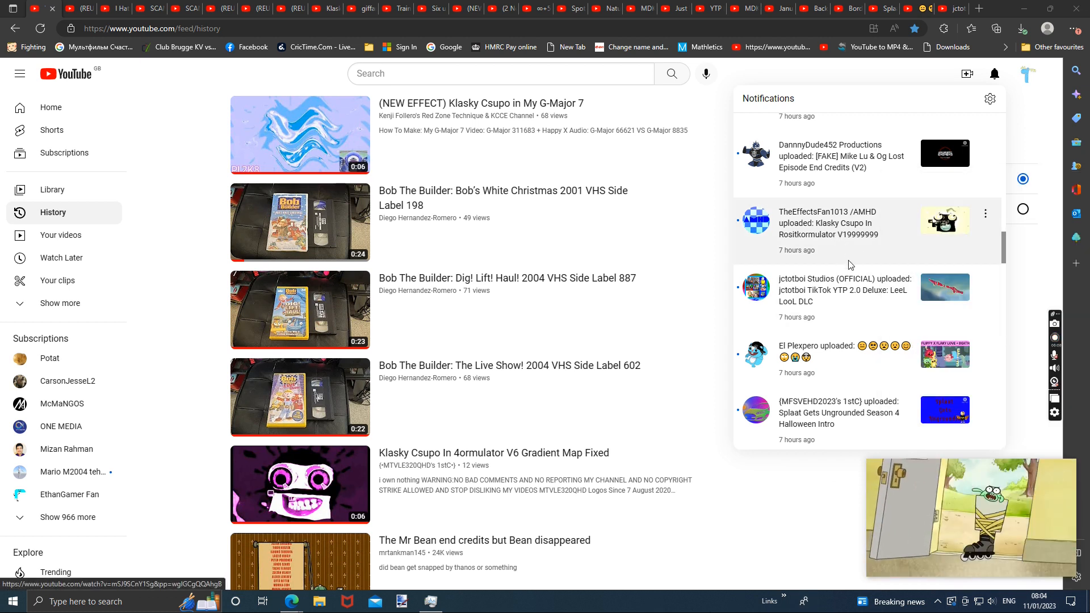
pyautogui.moveTo(849, 319)
pyautogui.write('07:0')
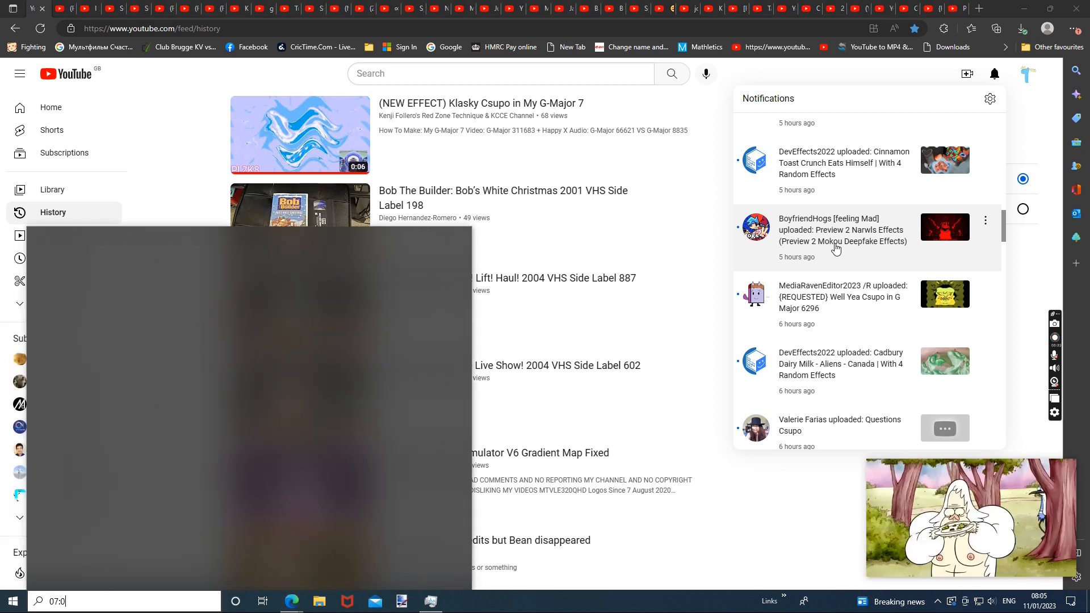
# - Open the Narwls Effects, Algicosathlon and iPad 10 Kill Screen uploads in new tabs
pyautogui.rightClick(944, 159)
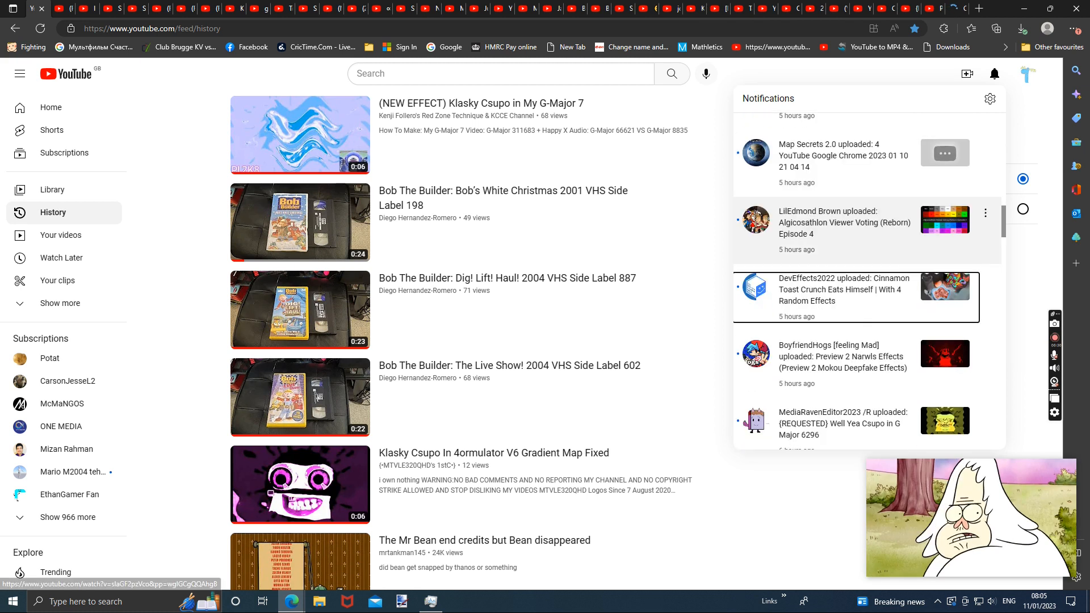
pyautogui.click(1039, 601)
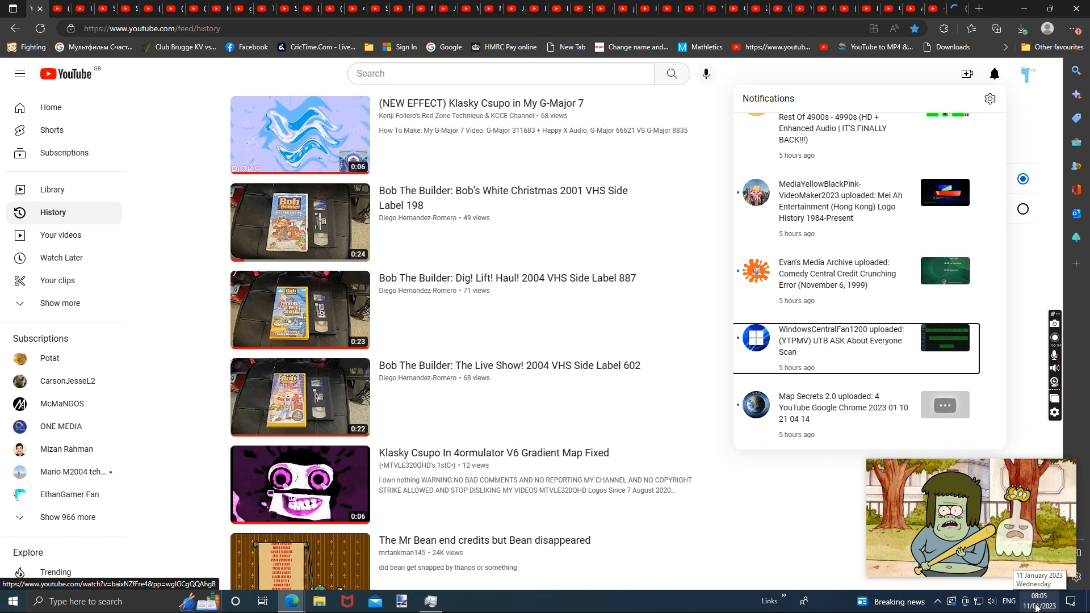
pyautogui.click(1039, 601)
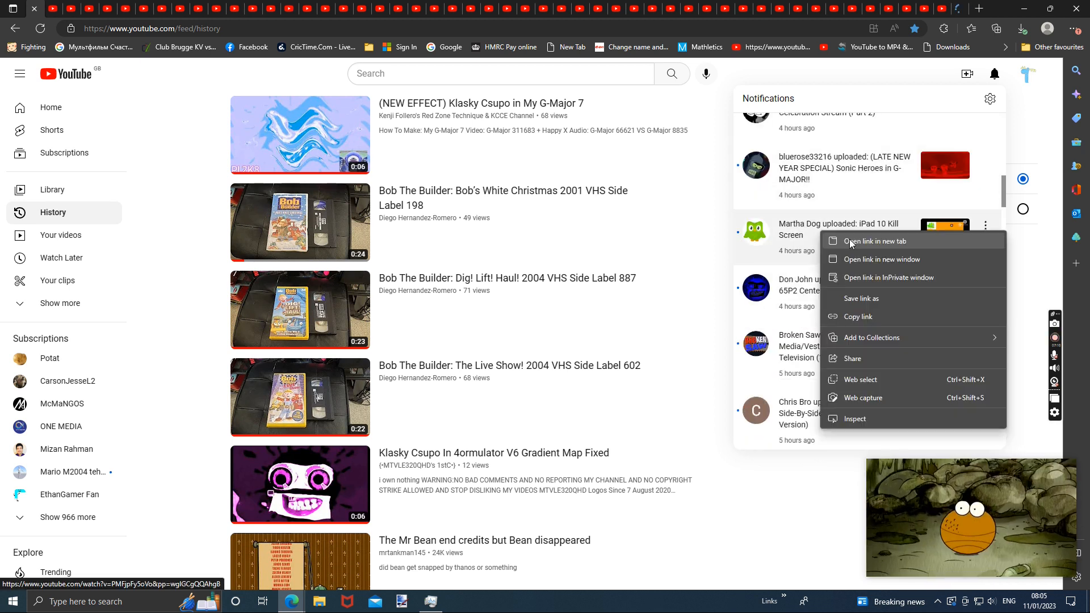
pyautogui.click(842, 131)
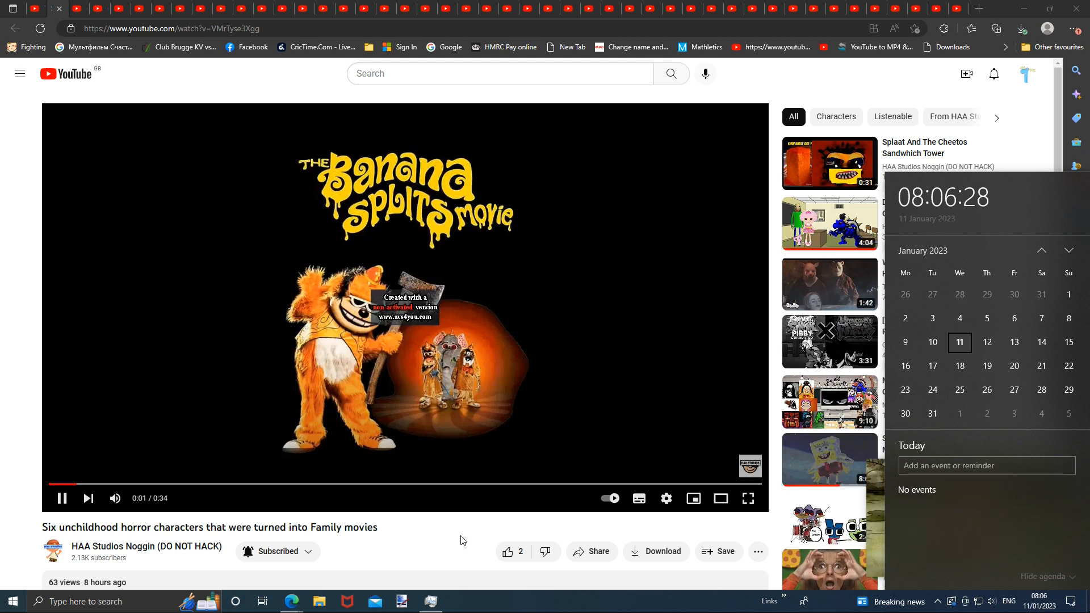
# - Close the horror characters, Well Yea Csupo and Narwls Effects videos
pyautogui.click(829, 162)
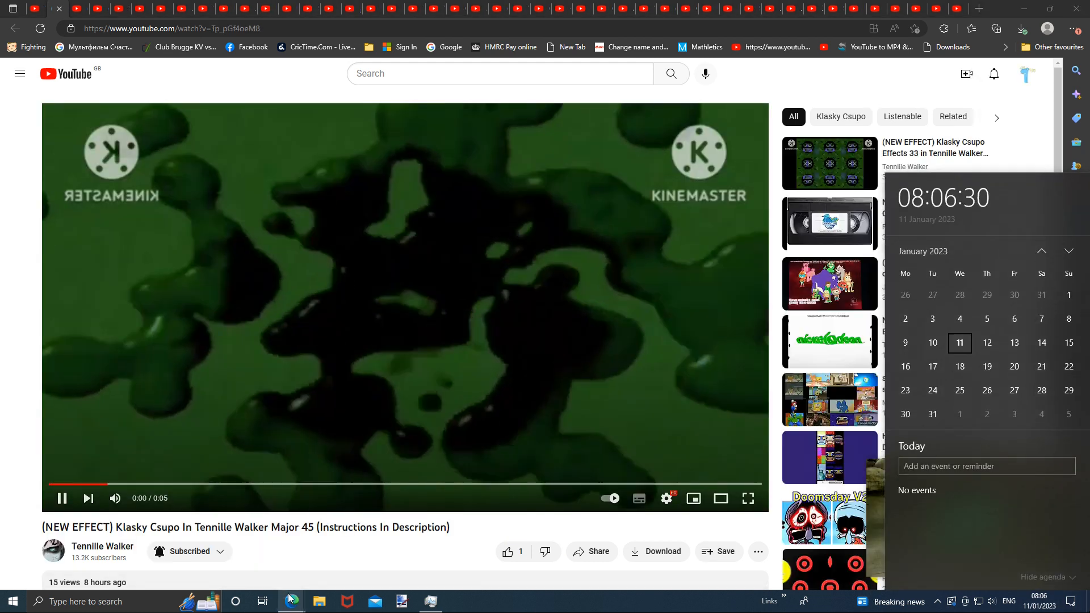
pyautogui.moveTo(290, 598)
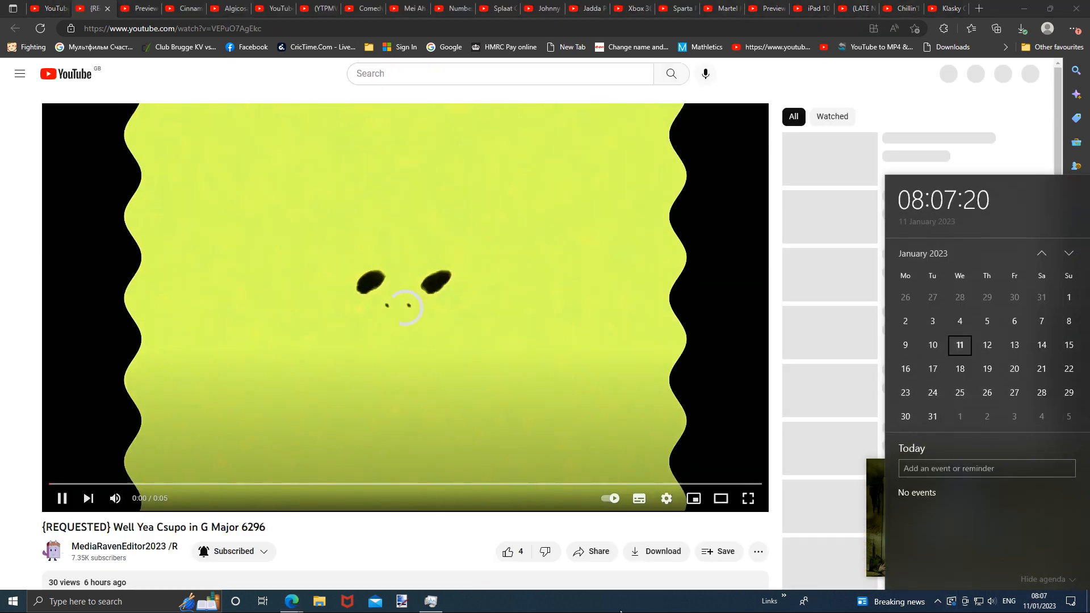
pyautogui.click(83, 8)
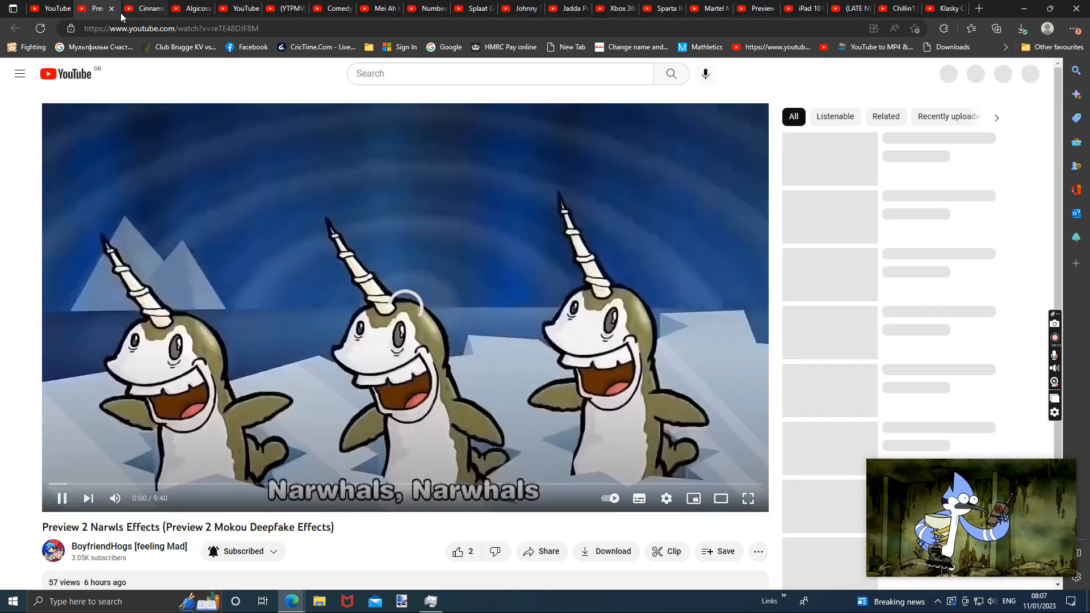
pyautogui.click(151, 8)
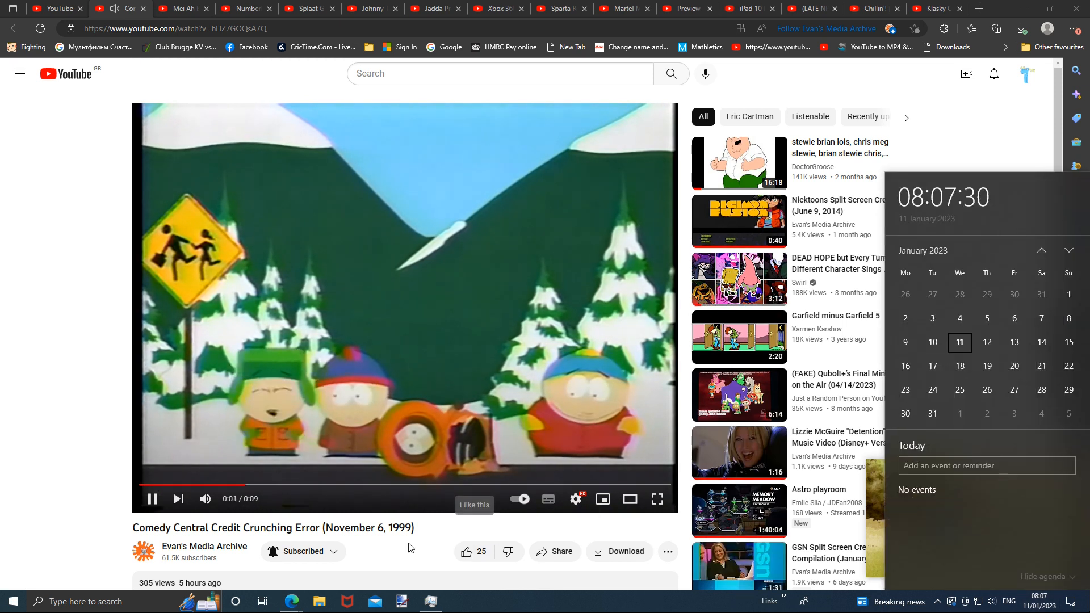
# - Close the Comedy Central, Splaat trailer, Sonic Heroes and Klasky Csupo Vegas tabs
pyautogui.click(136, 8)
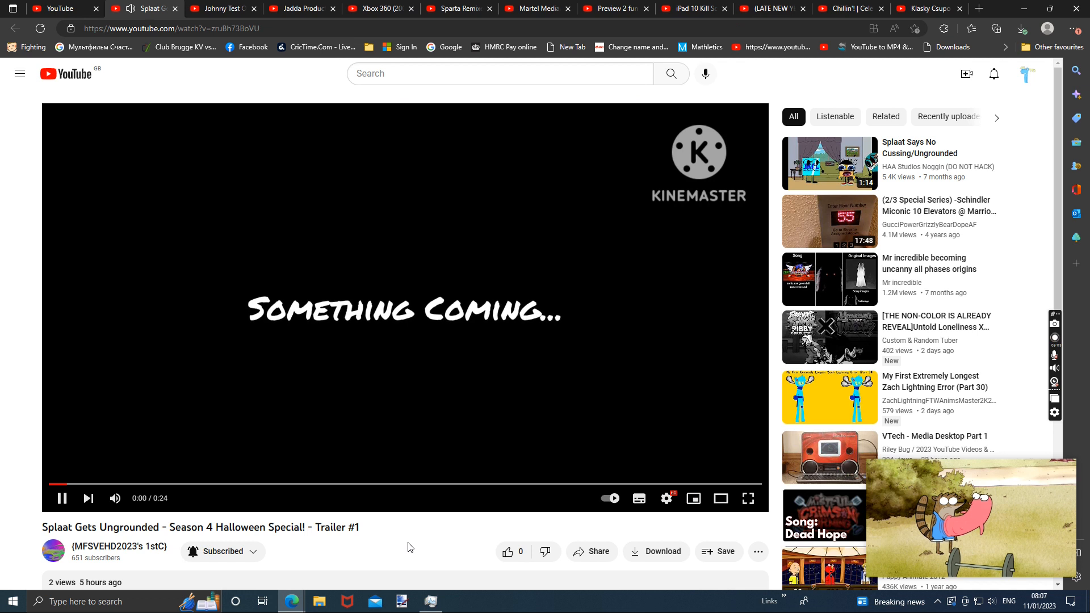
pyautogui.click(164, 8)
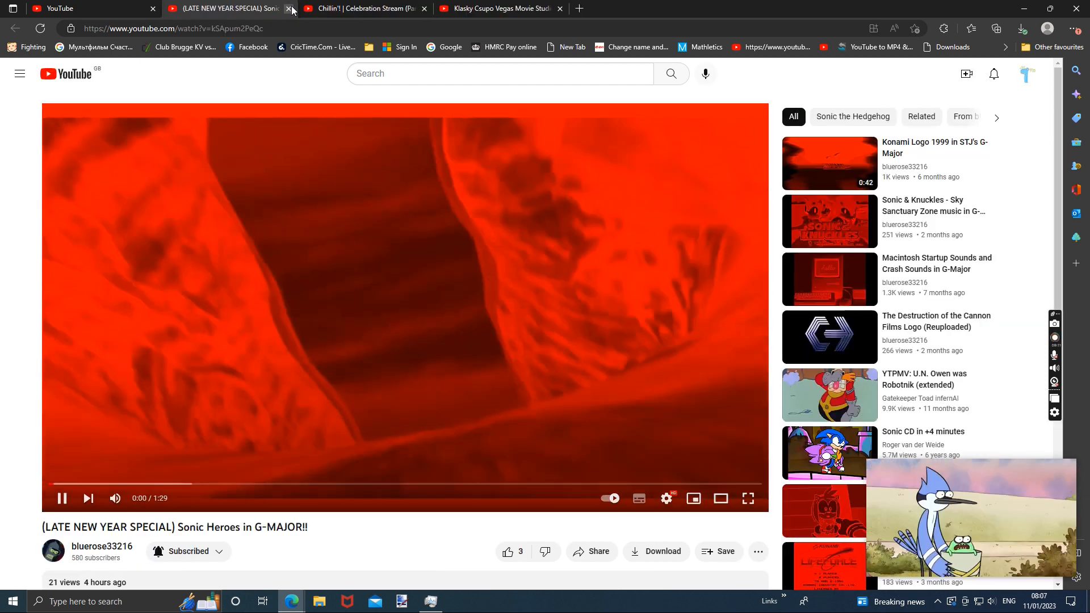
pyautogui.click(292, 9)
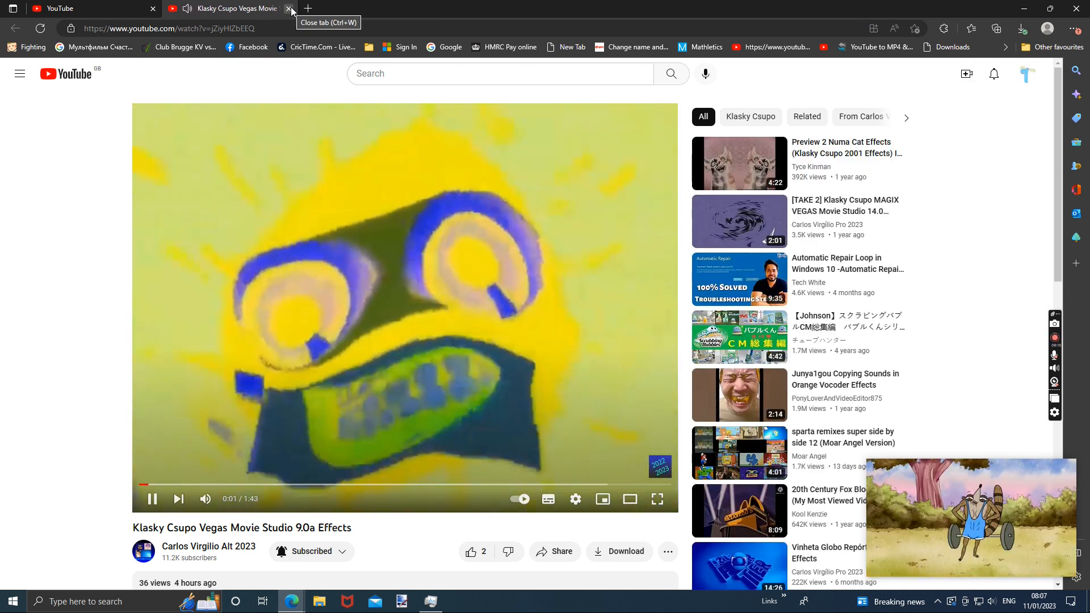
pyautogui.click(287, 9)
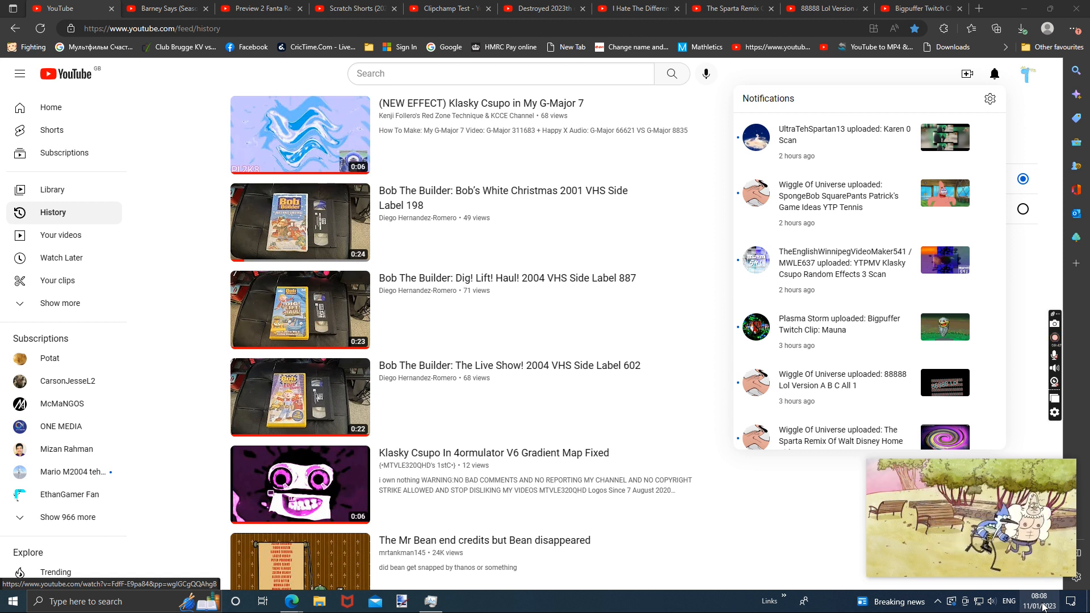
# - Open the ASDF Movies Scan upload in a new tab, then close the Destroyed Eox video
pyautogui.click(1039, 600)
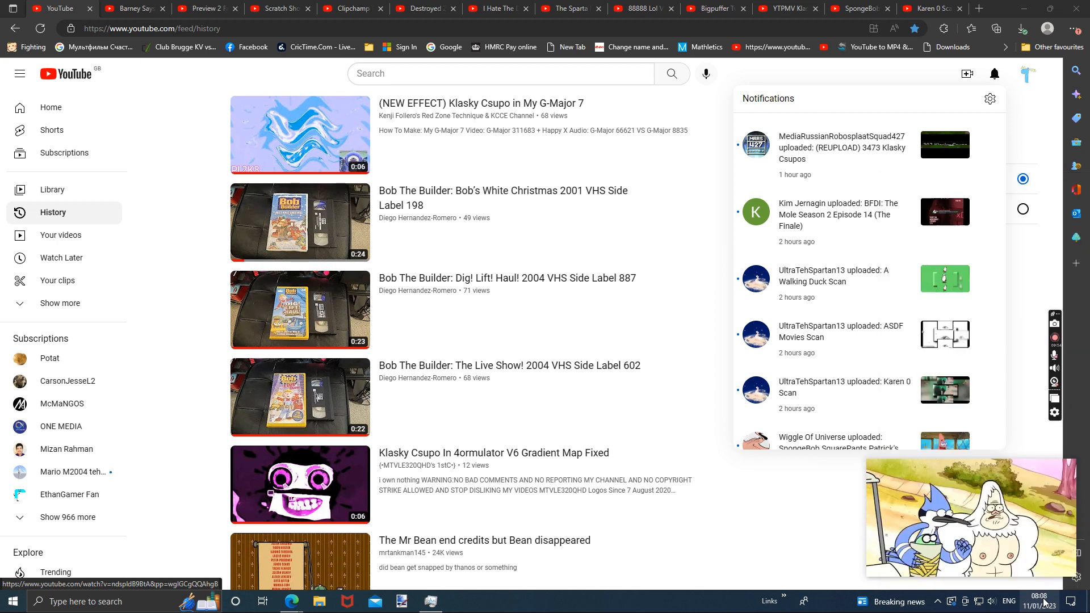
pyautogui.click(1039, 600)
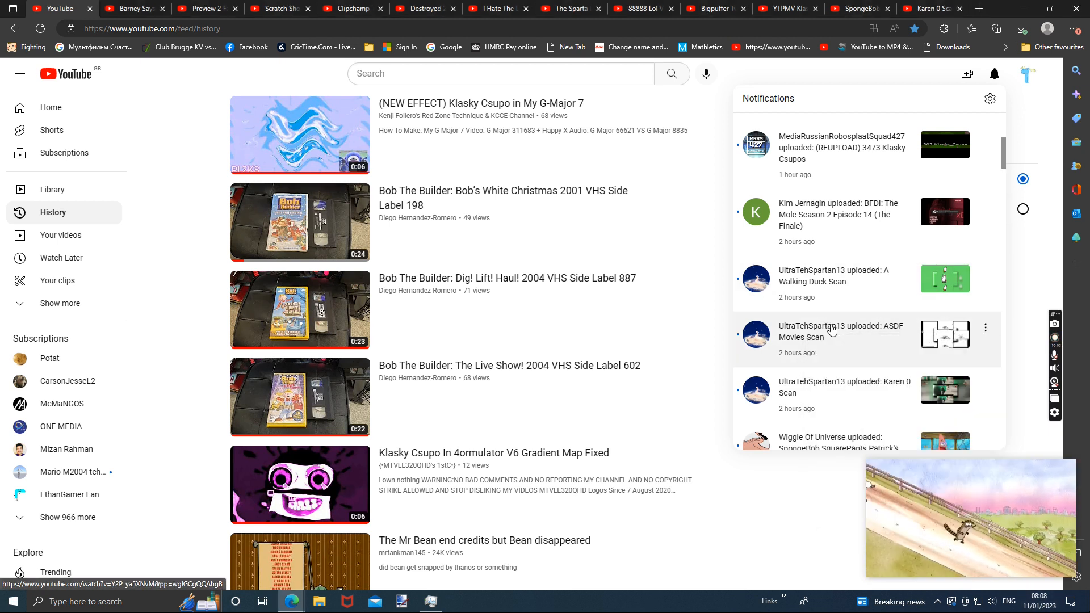
pyautogui.rightClick(834, 215)
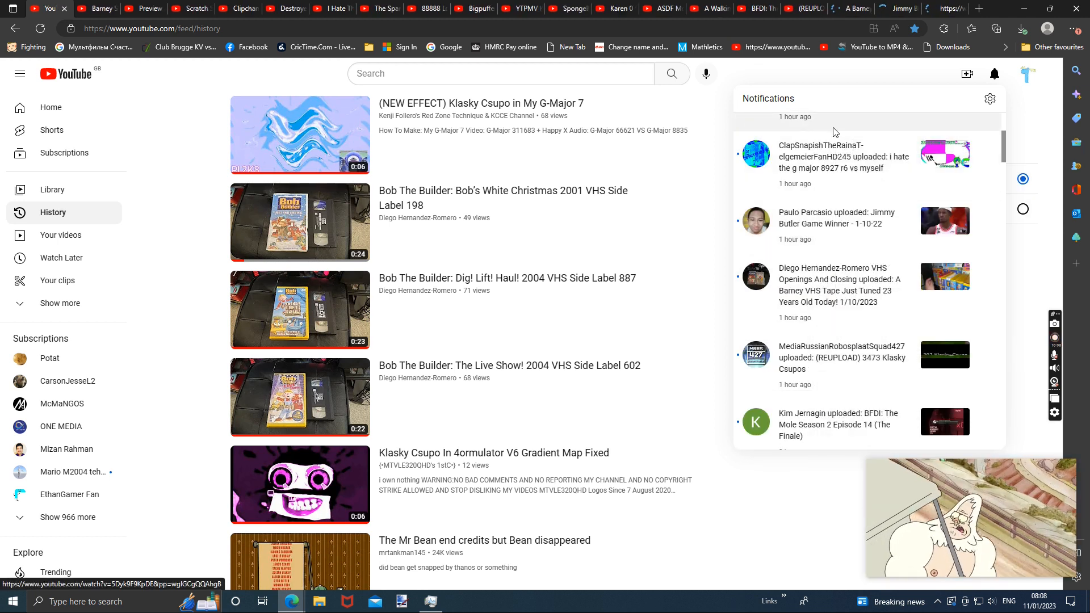
pyautogui.scroll(-3)
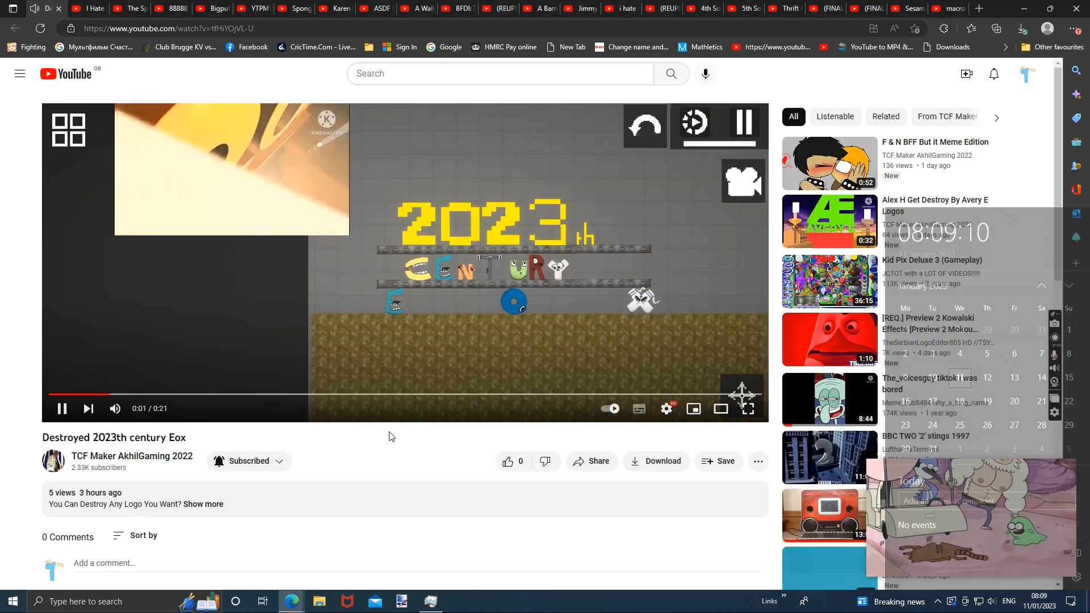
pyautogui.click(59, 8)
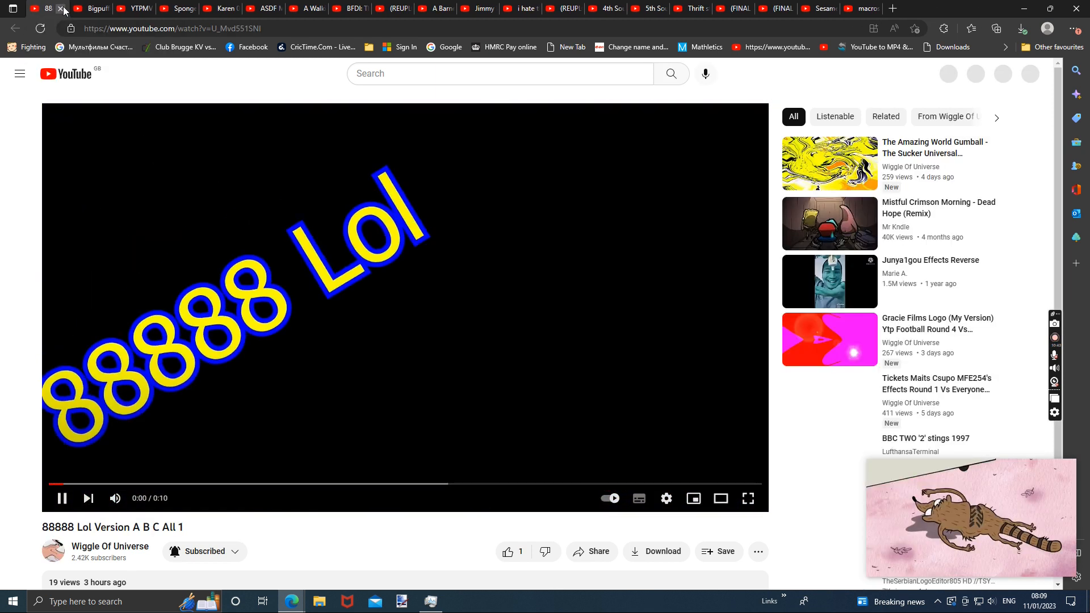